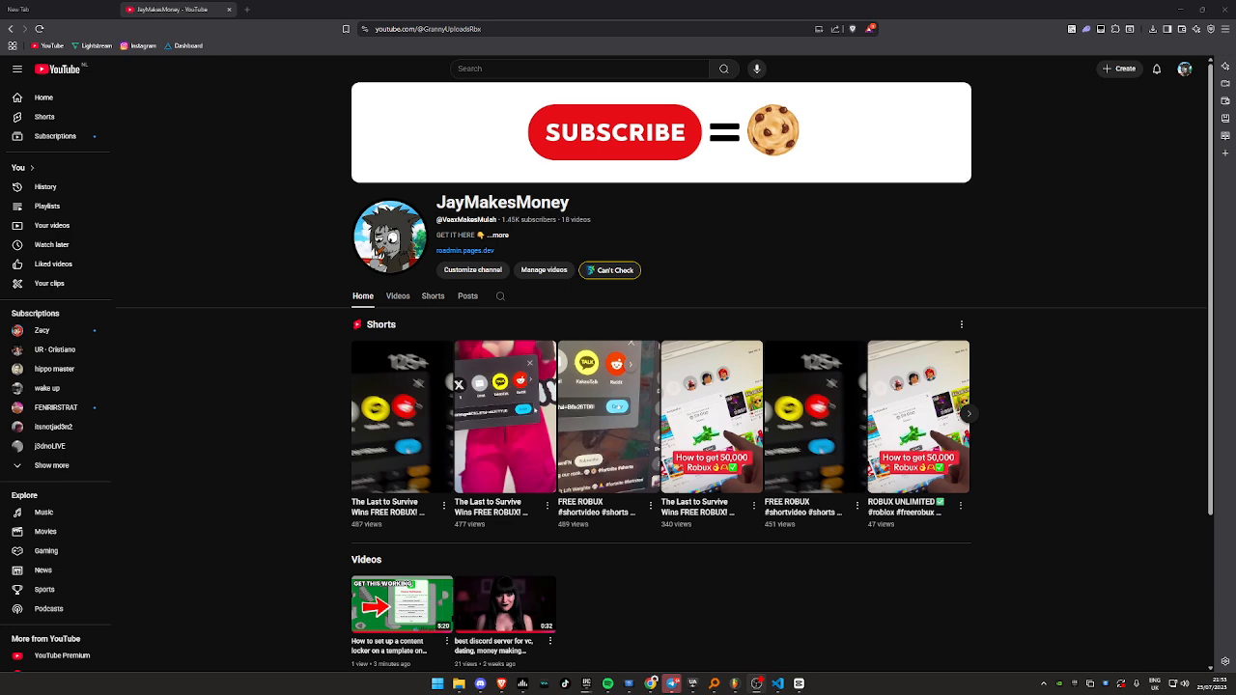
pyautogui.moveTo(238, 239)
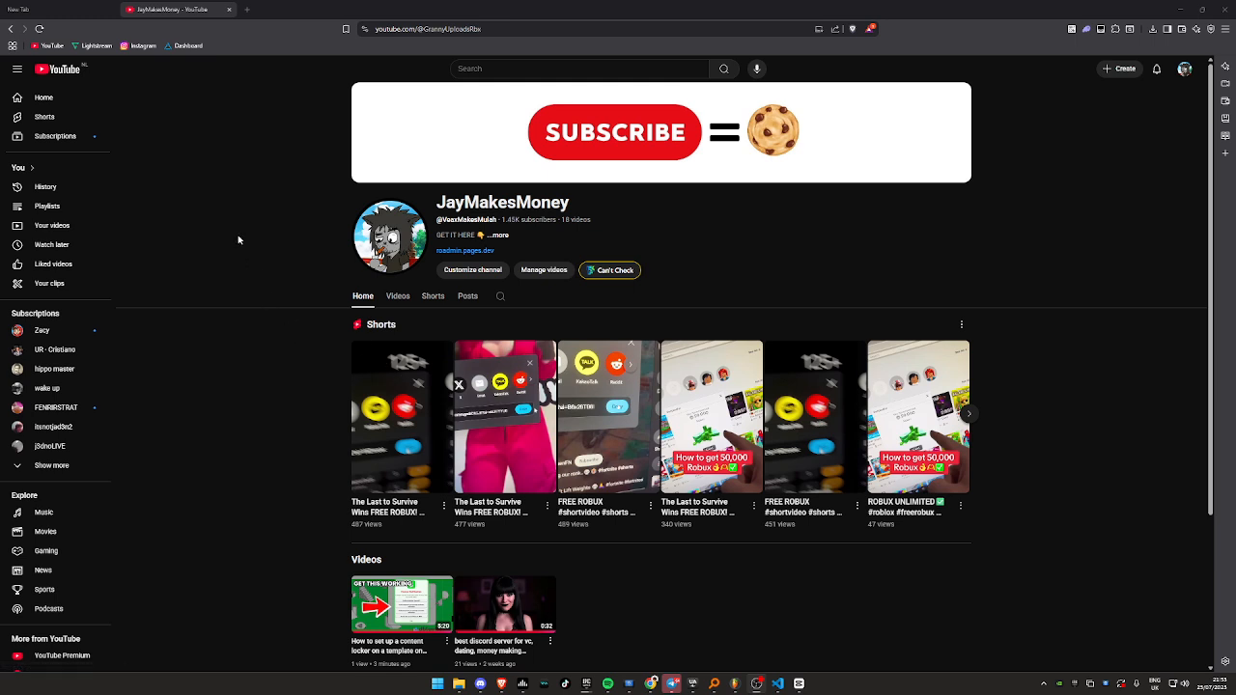
pyautogui.moveTo(241, 310)
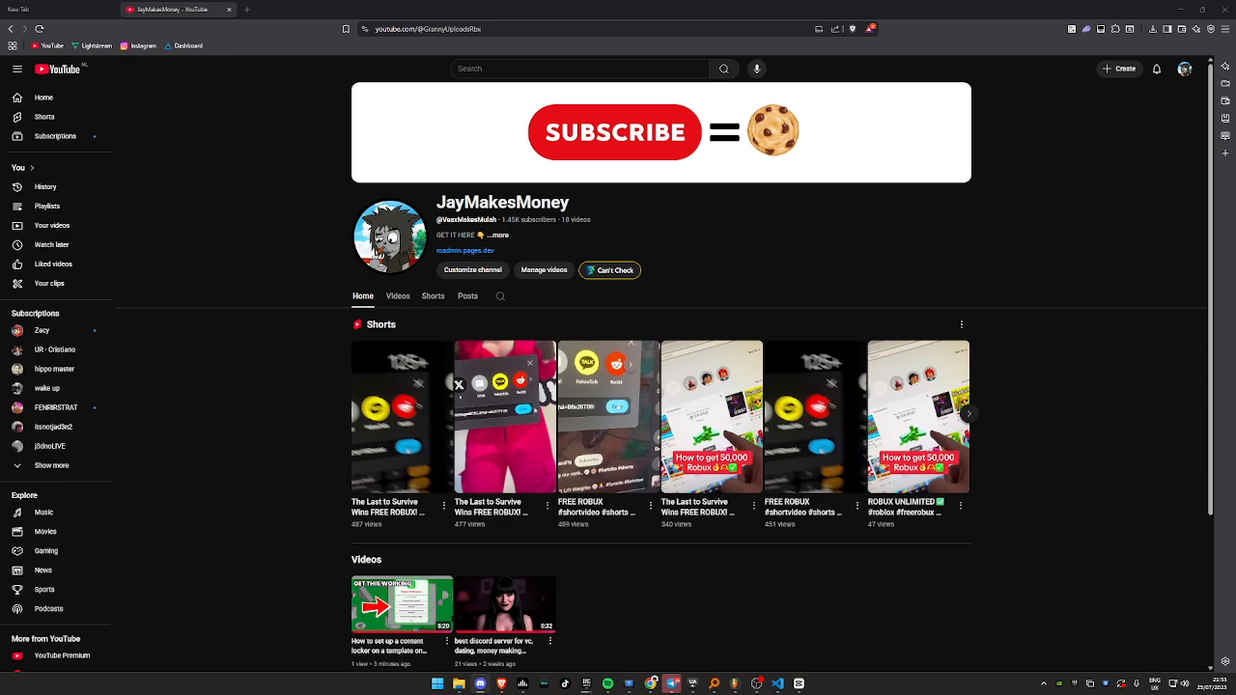
pyautogui.moveTo(187, 94)
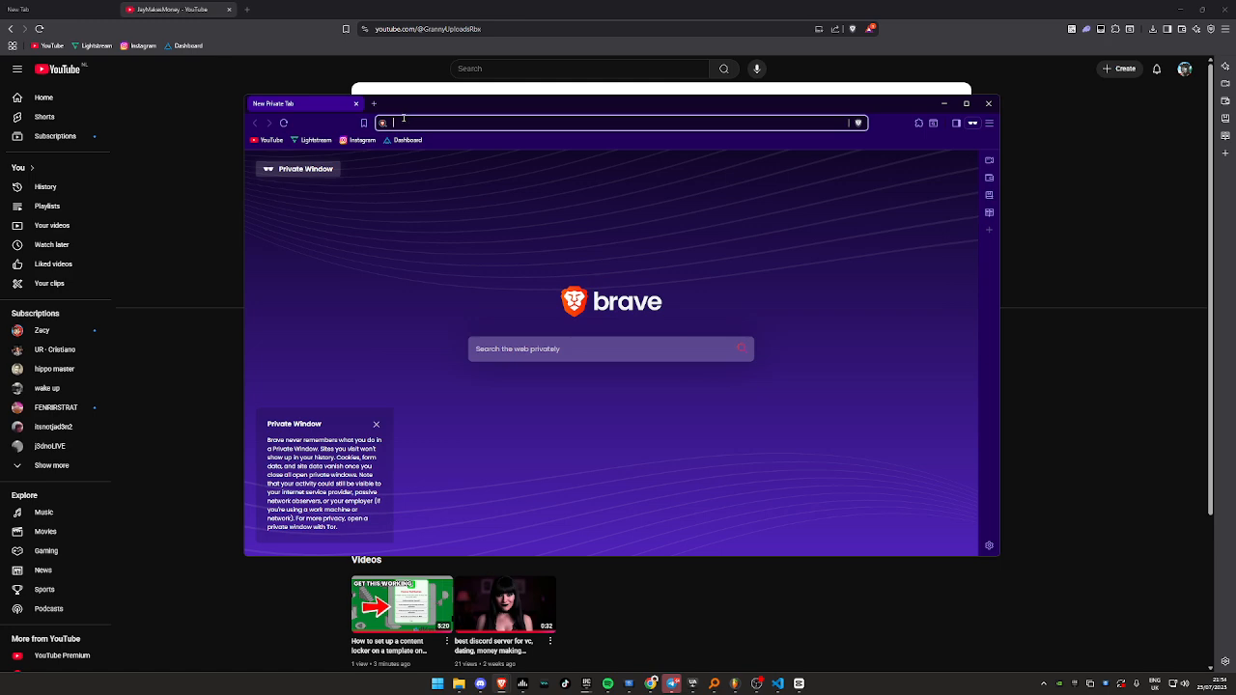
# - Search YouTube for 'robux giveaway', filter to Live streams, and scroll the results
pyautogui.click(618, 123)
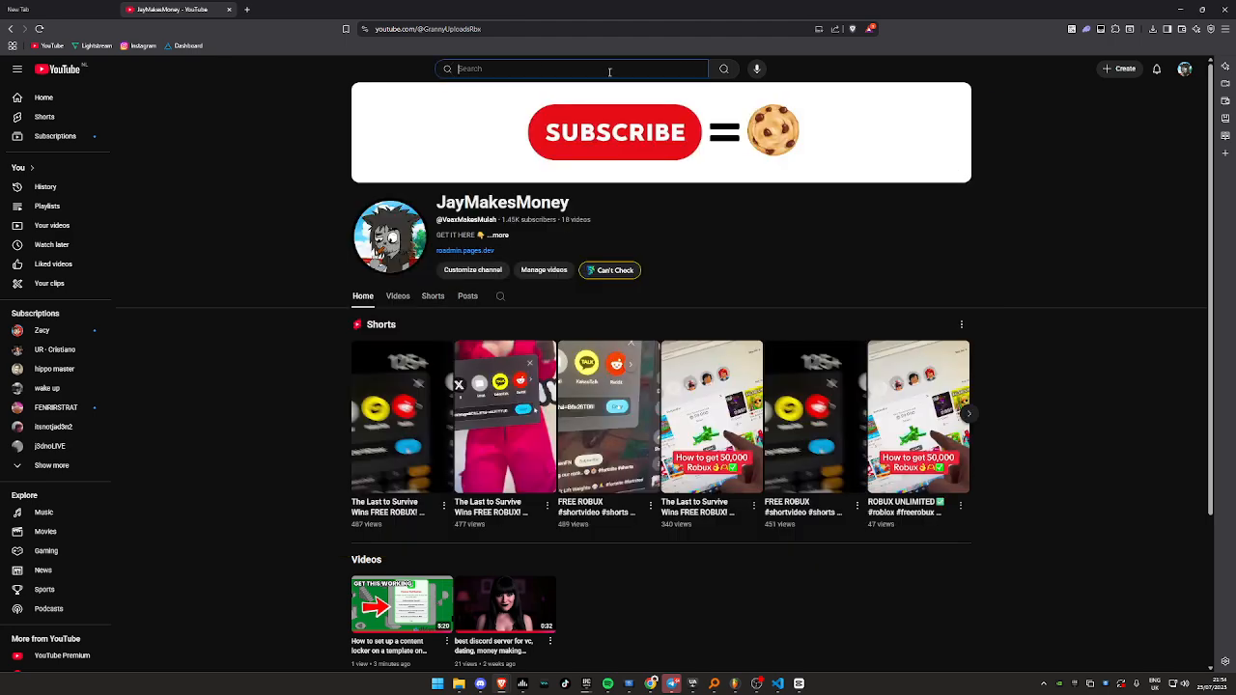
pyautogui.write('robux giveaway')
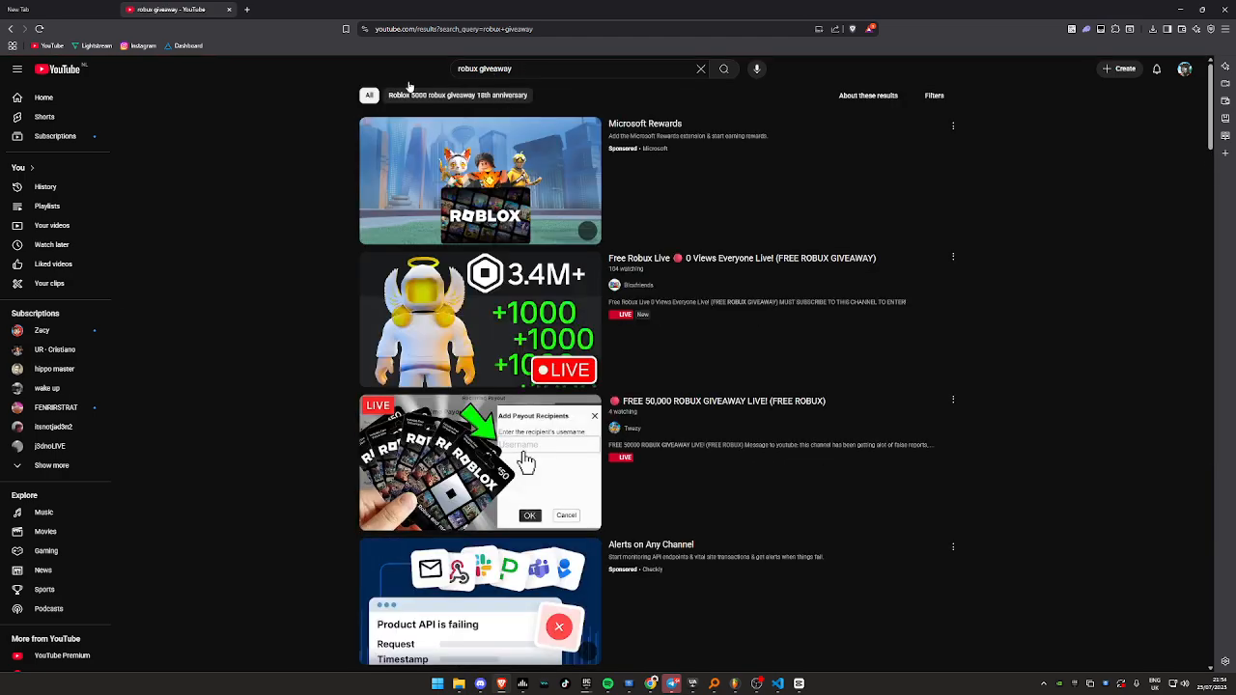
pyautogui.click(934, 96)
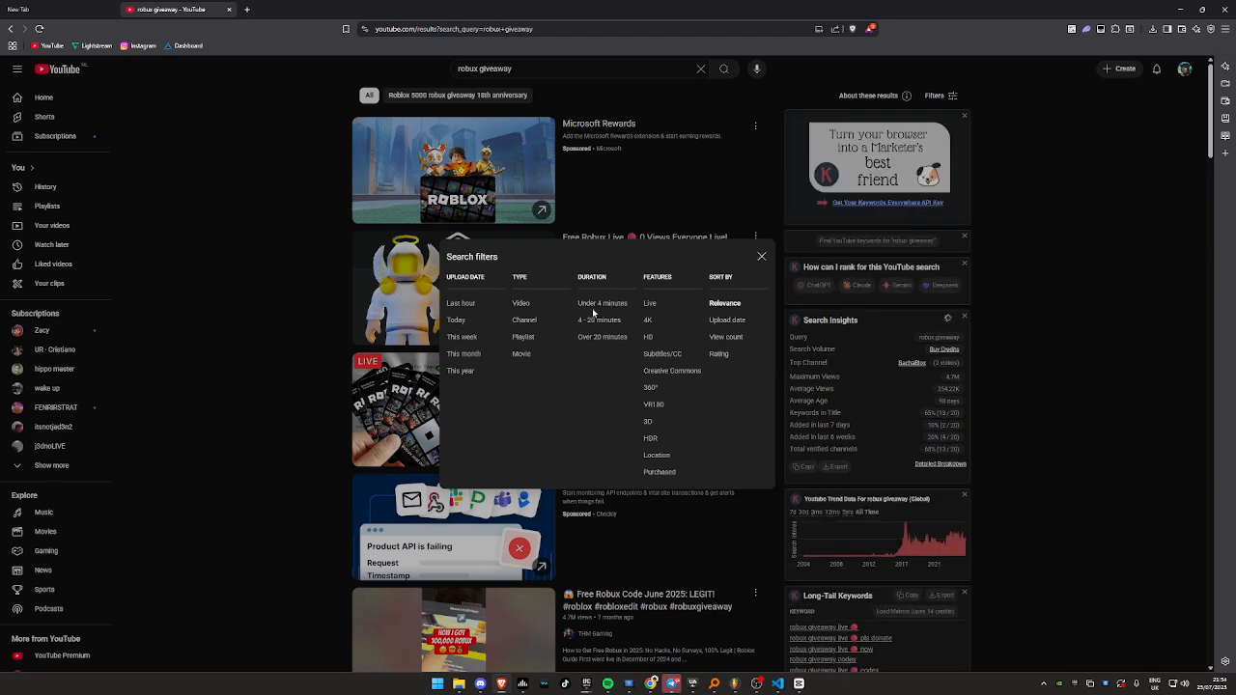
pyautogui.click(762, 256)
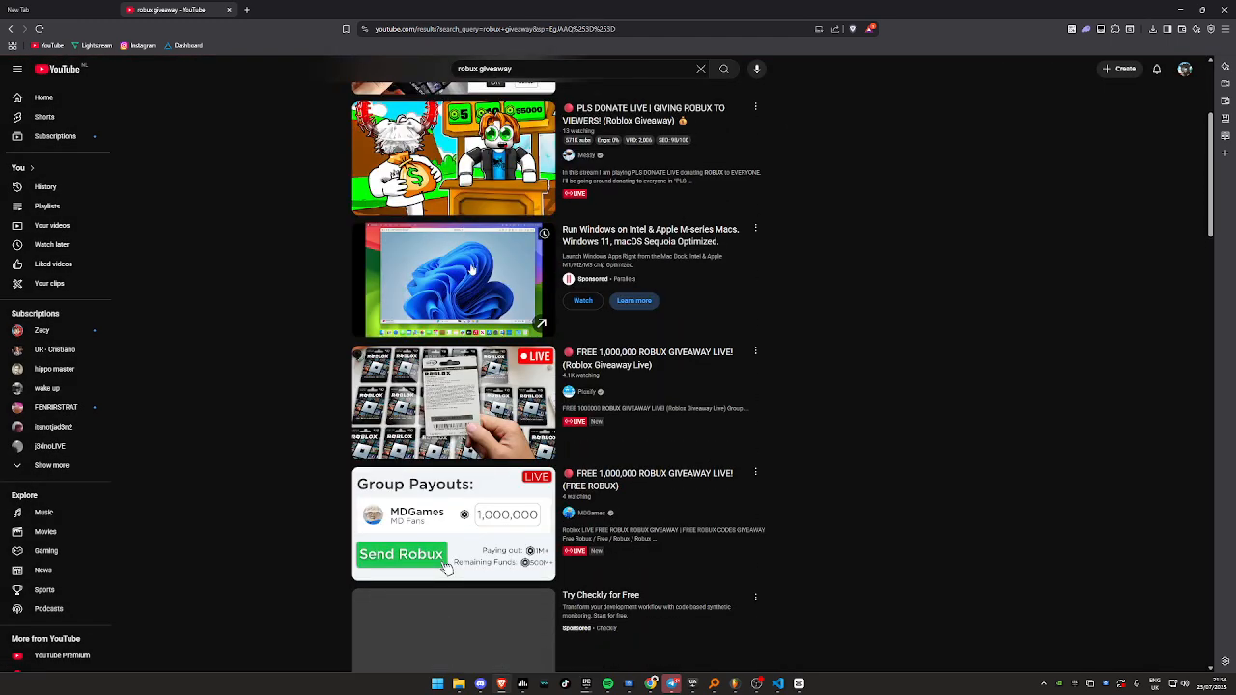
pyautogui.scroll(-3)
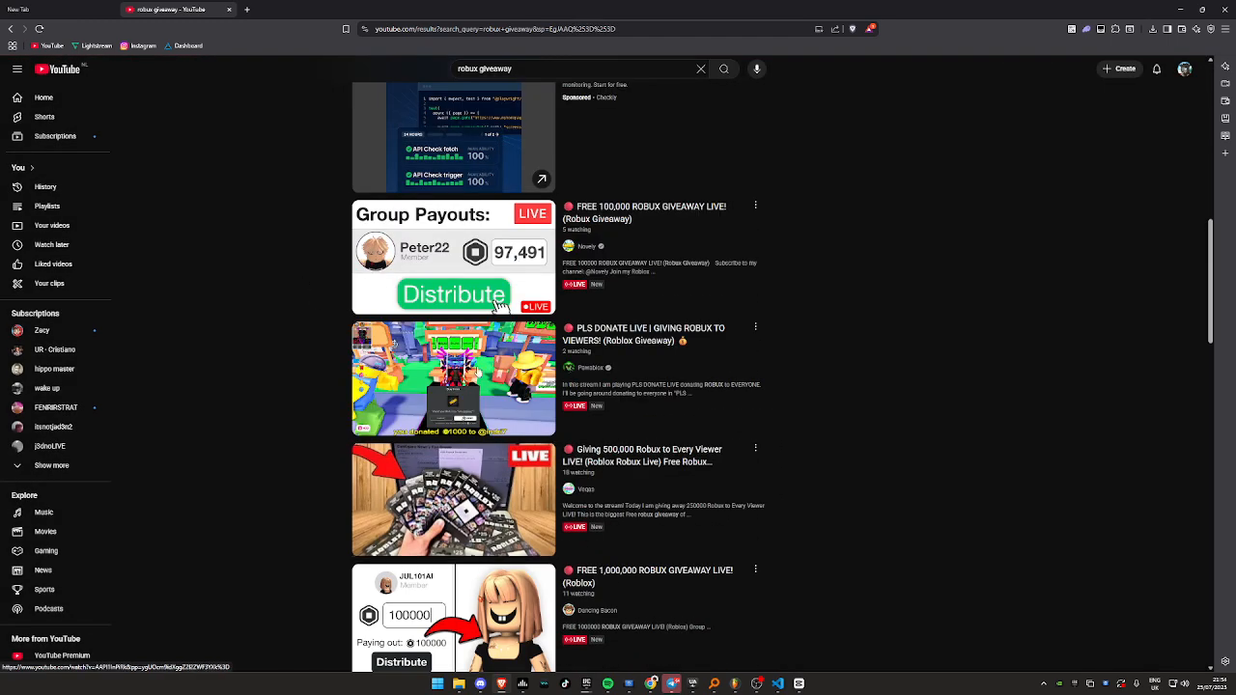
pyautogui.scroll(-3)
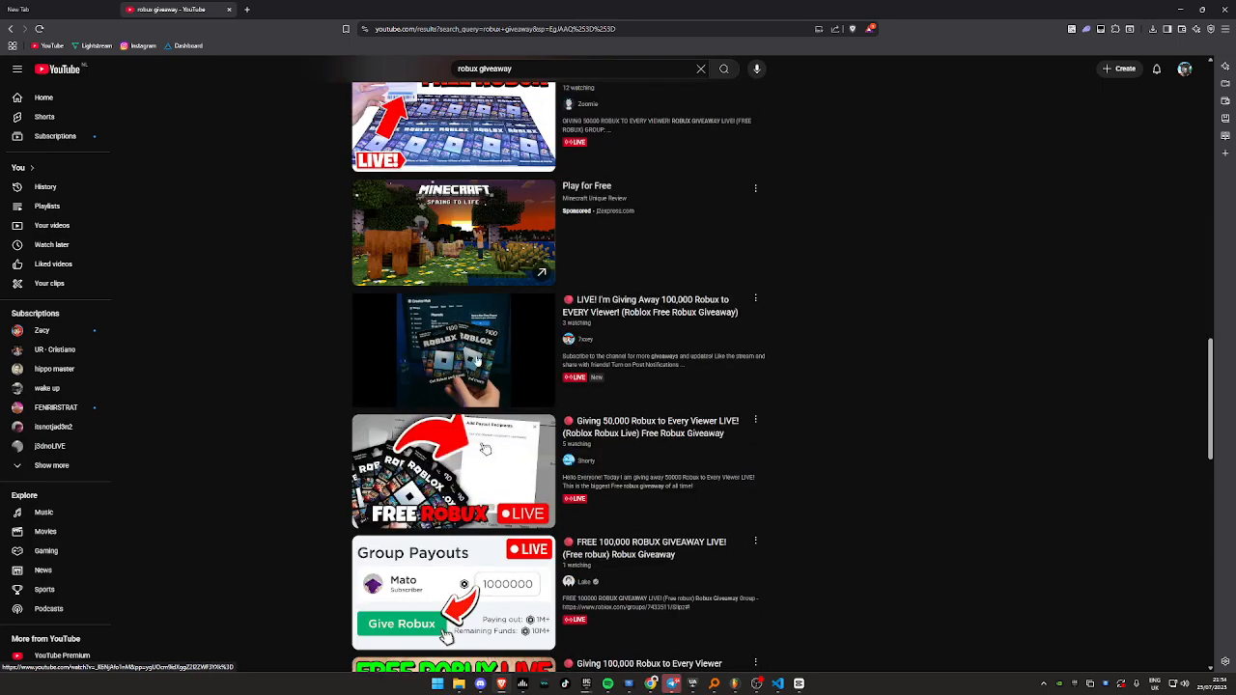
pyautogui.scroll(-3)
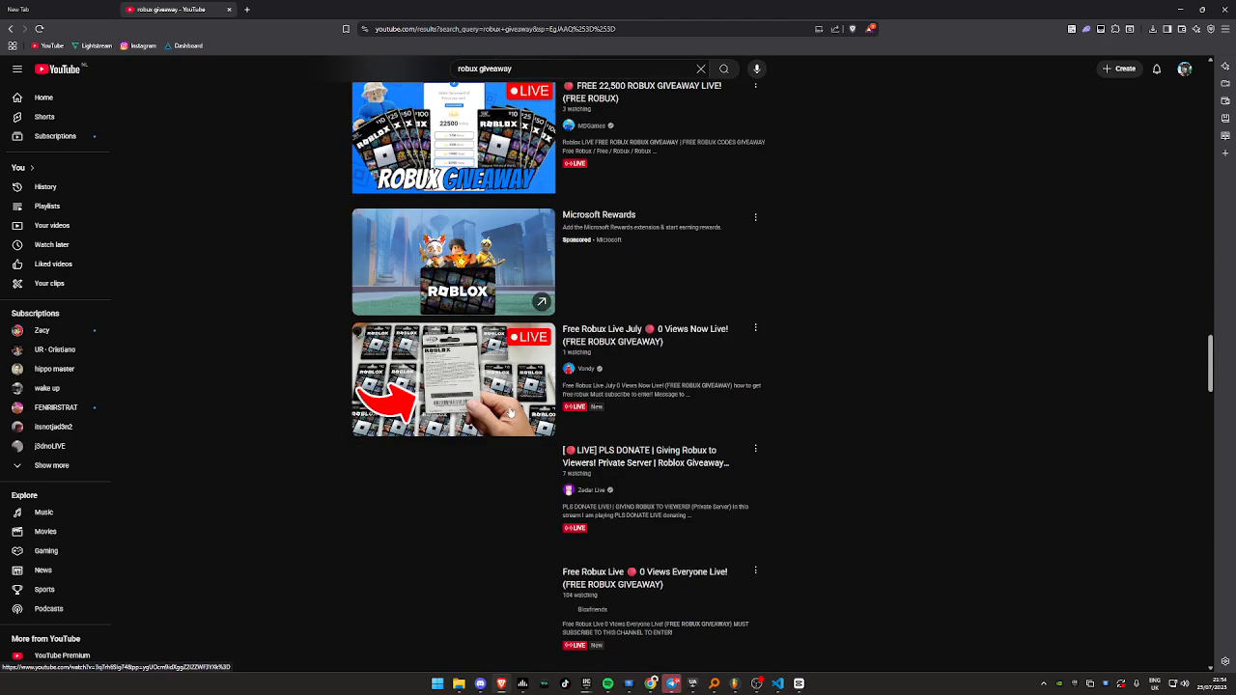
pyautogui.scroll(-3)
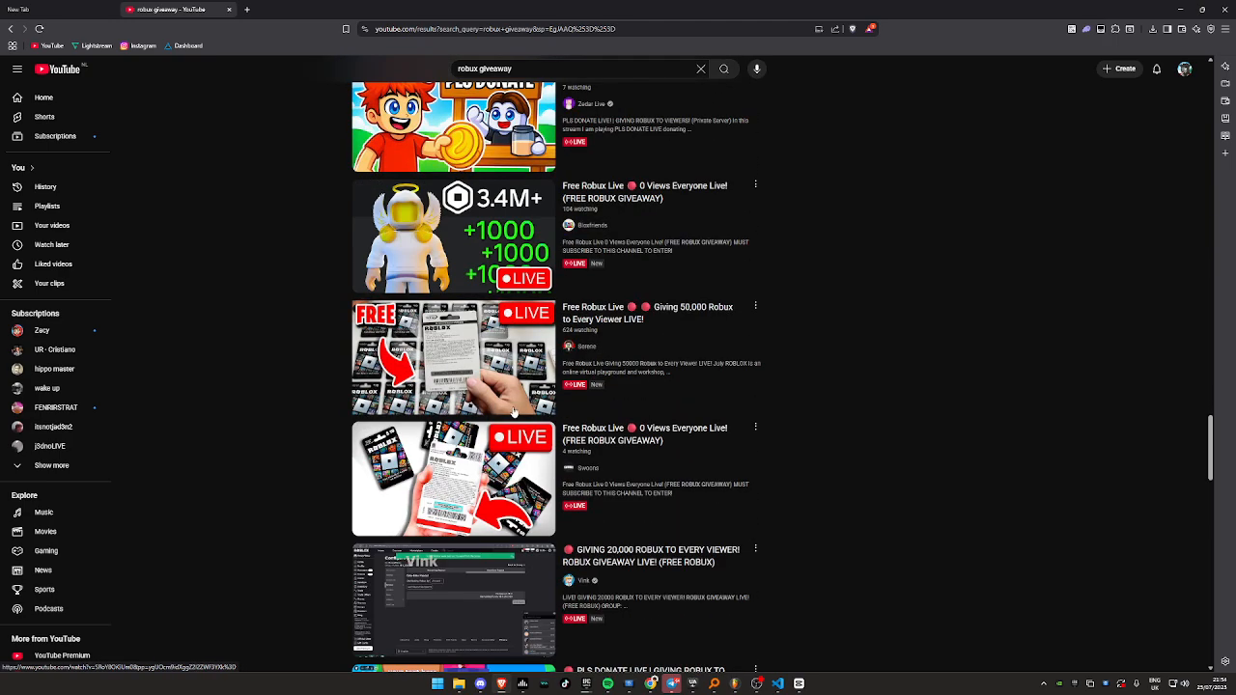
pyautogui.scroll(-3)
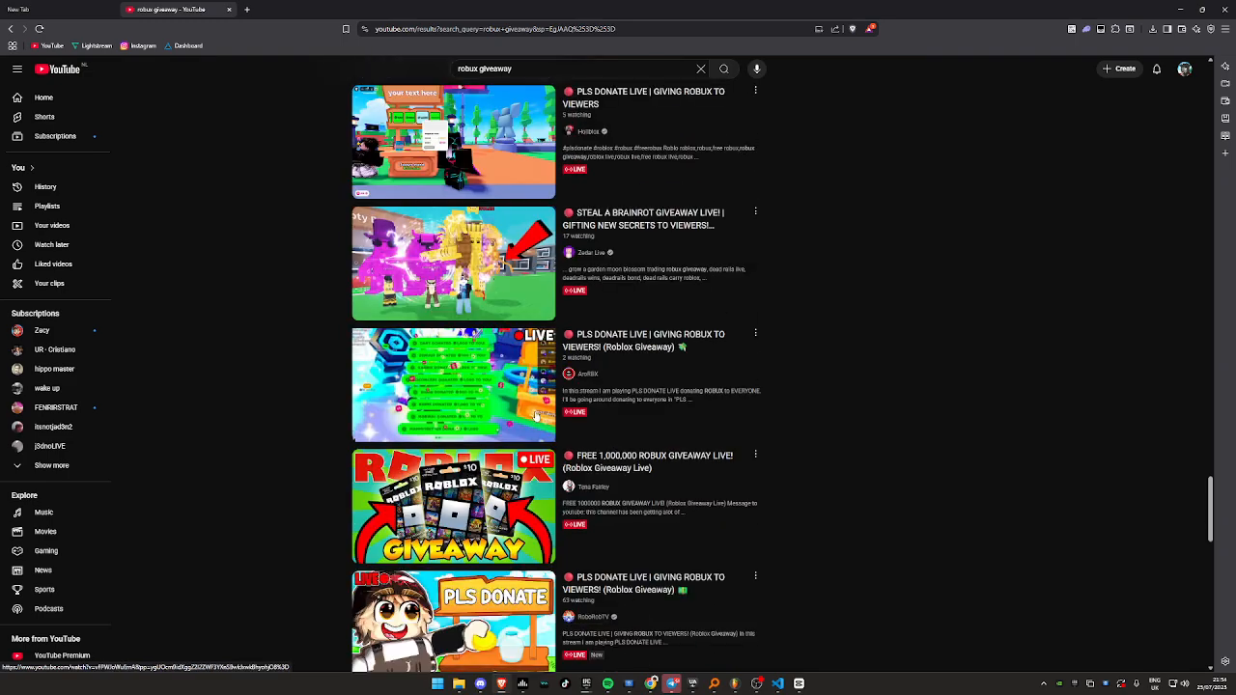
pyautogui.scroll(-3)
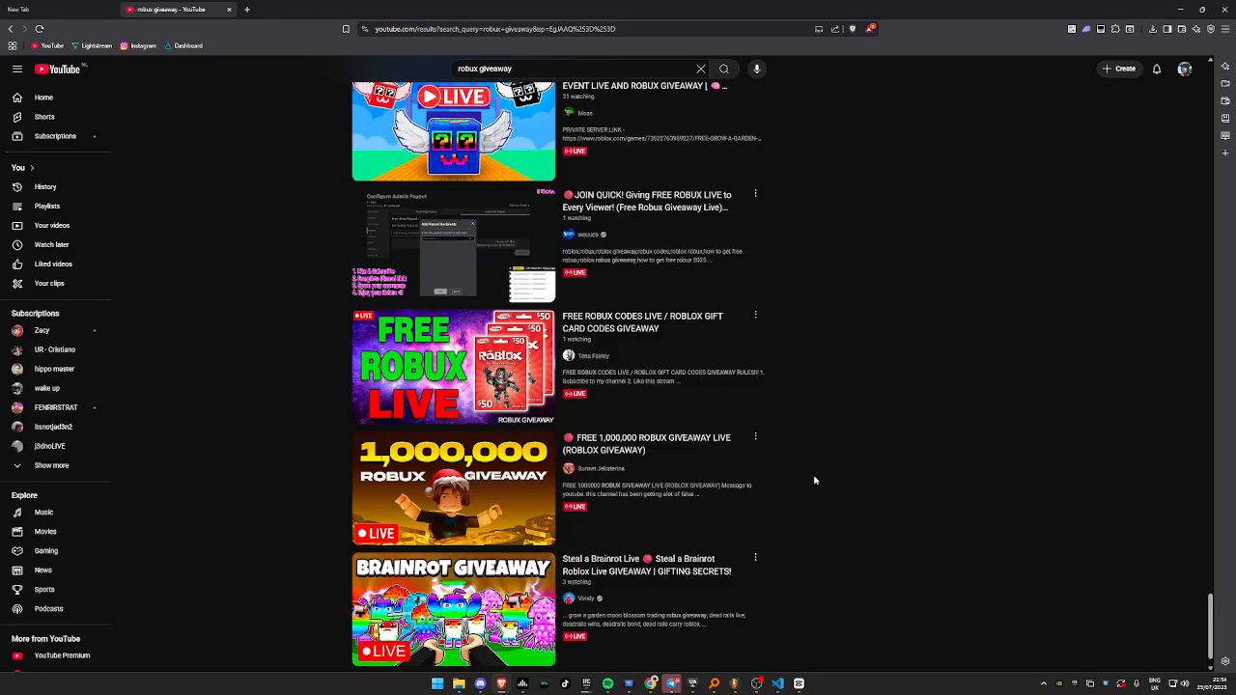
pyautogui.scroll(-3)
pyautogui.write('dewy')
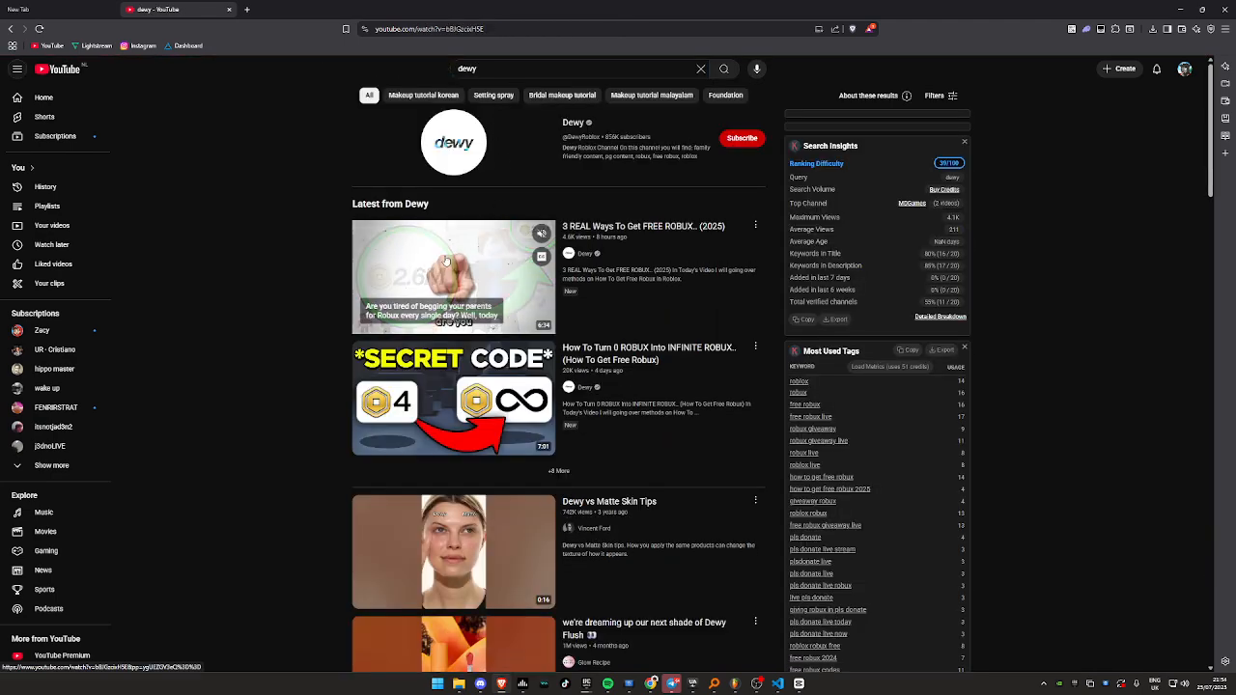
# - Open the '3 REAL Ways To Get FREE ROBUX.. (2025)' video, then switch to the Robux claim site tab
pyautogui.click(453, 277)
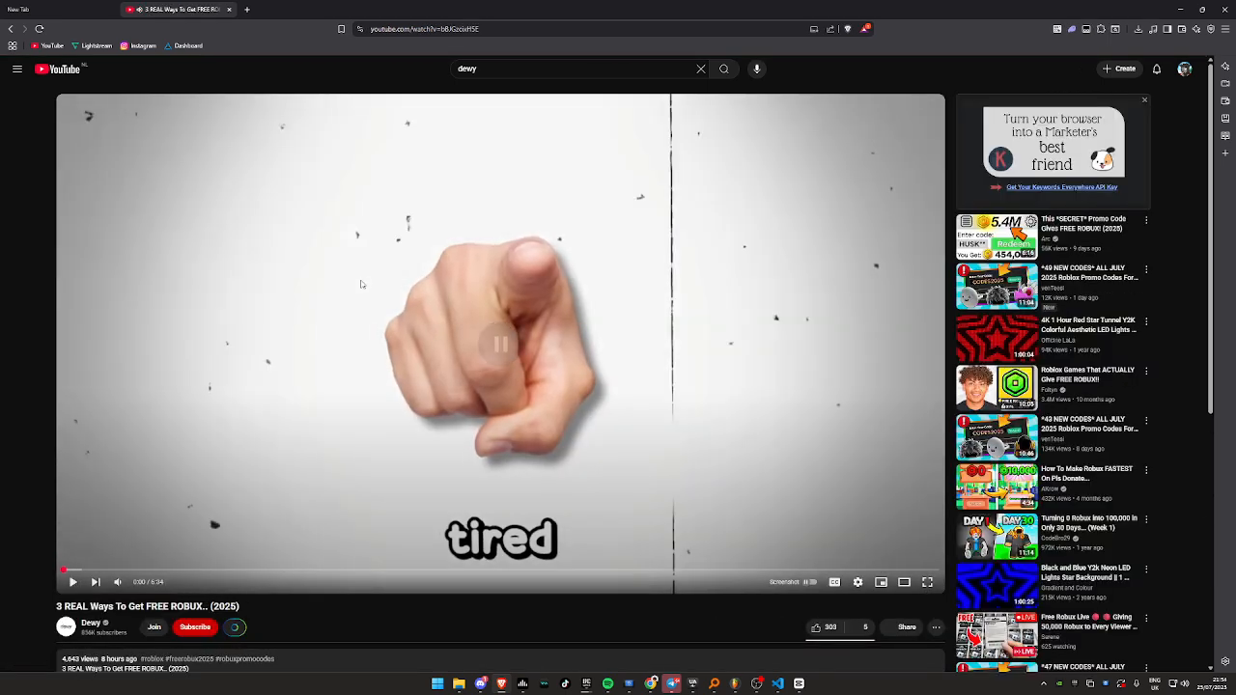
pyautogui.click(846, 28)
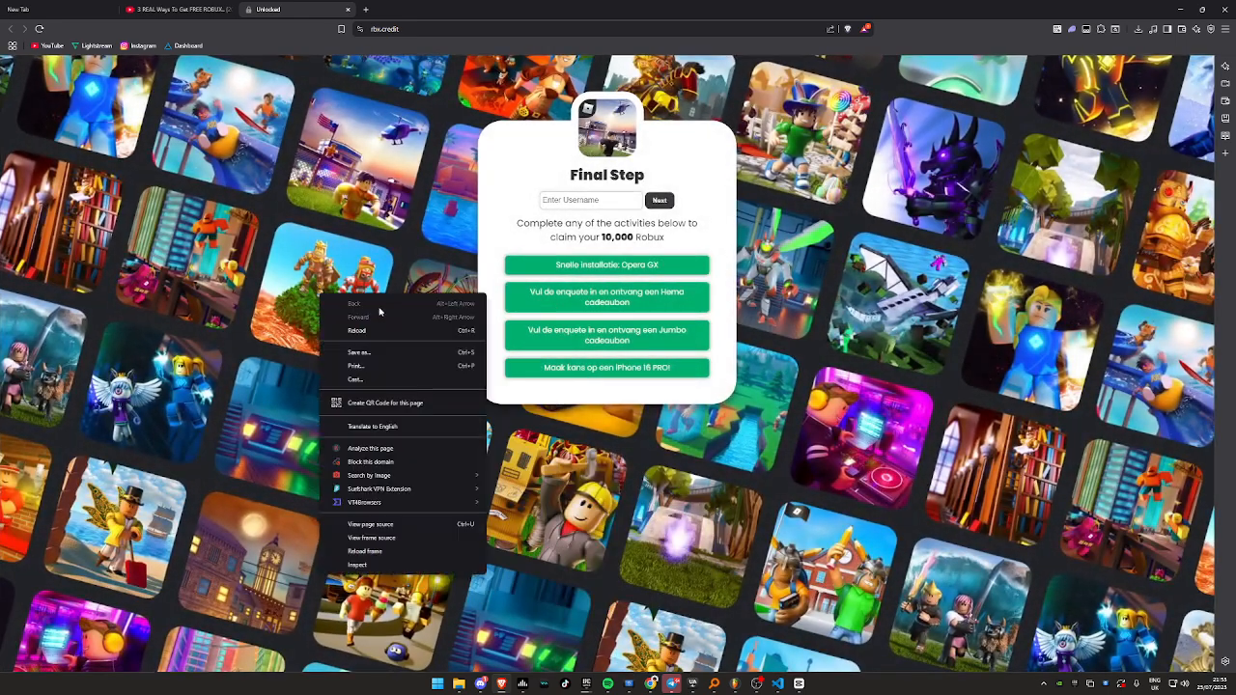
# - Use View frame source on the rbx.credit Final Step locker to open its source in a new tab
pyautogui.click(522, 190)
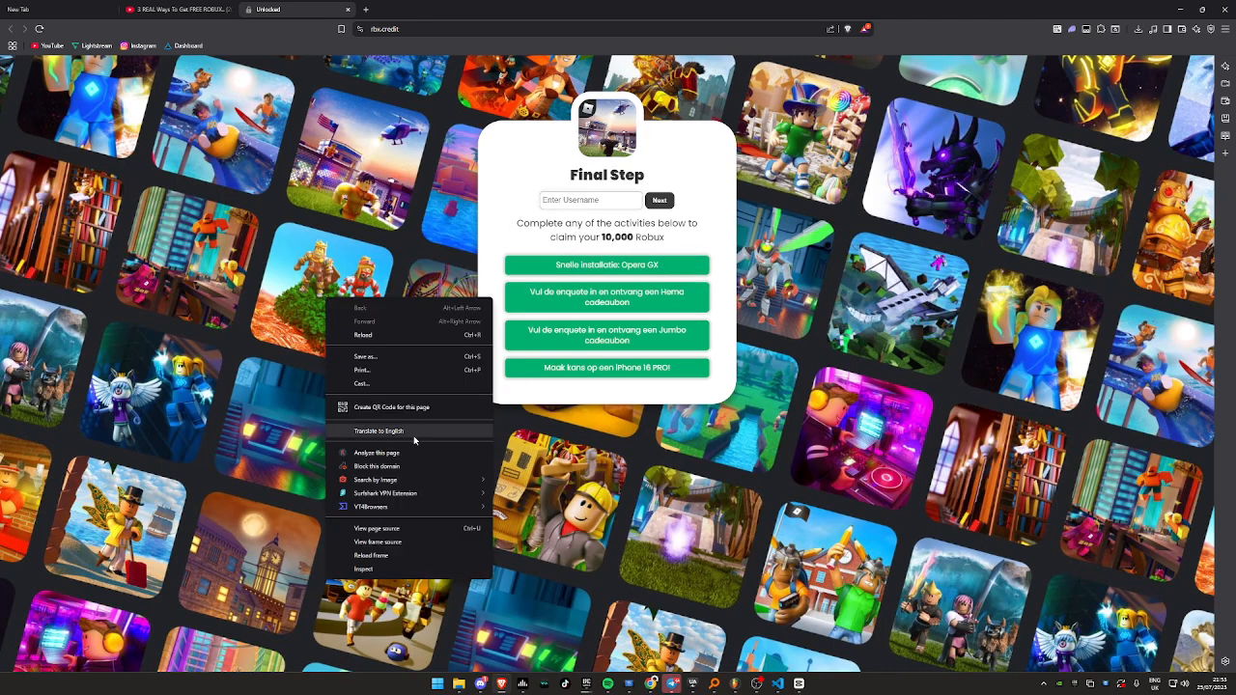
pyautogui.click(376, 528)
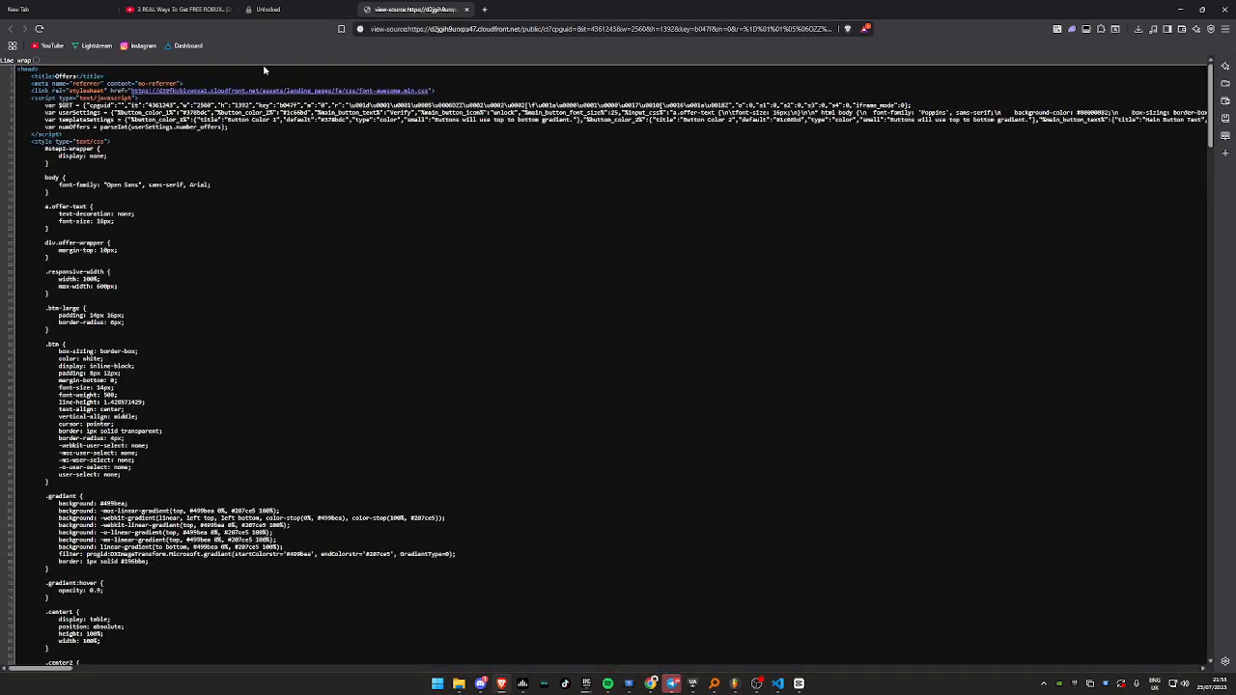
# - Scroll down and back up the offers frame source, then launch VS Code from the taskbar
pyautogui.scroll(-3)
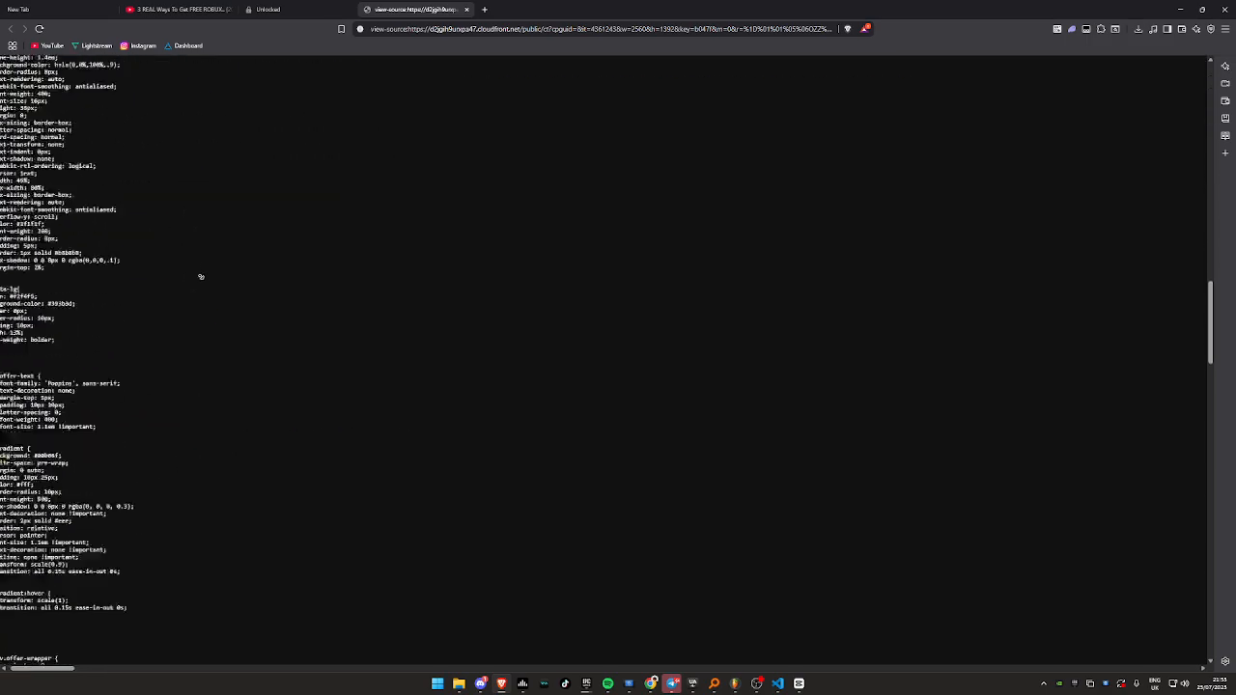
pyautogui.scroll(3)
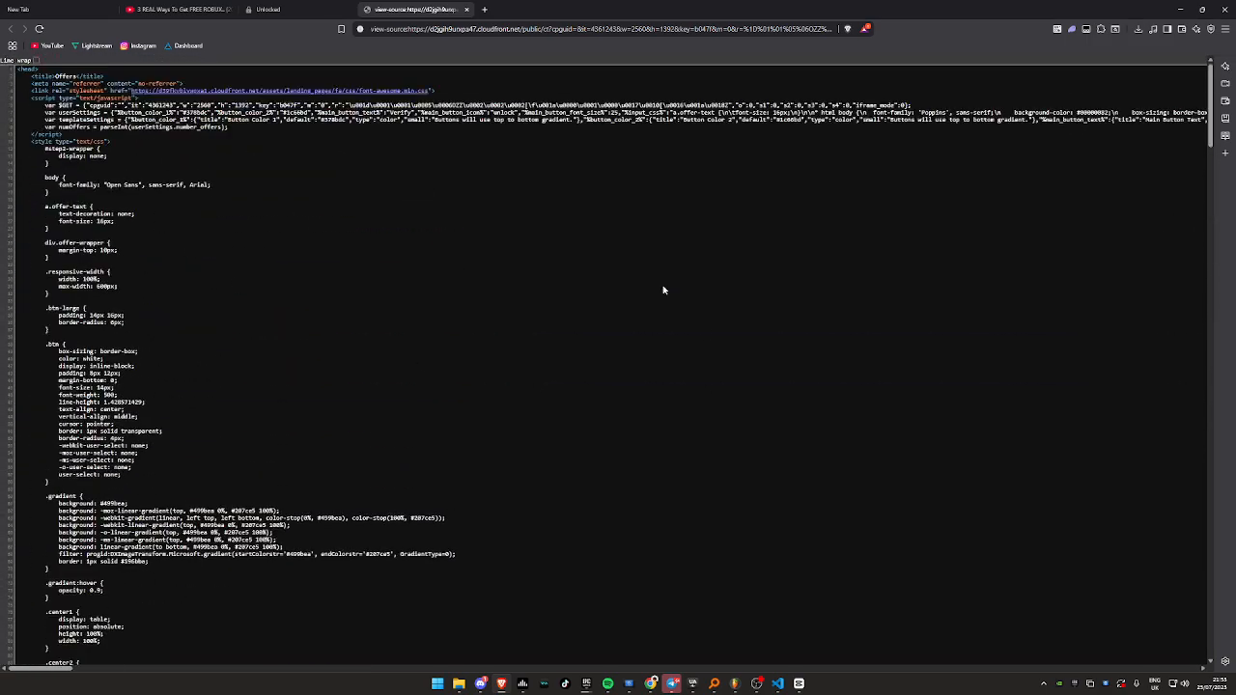
pyautogui.moveTo(555, 292)
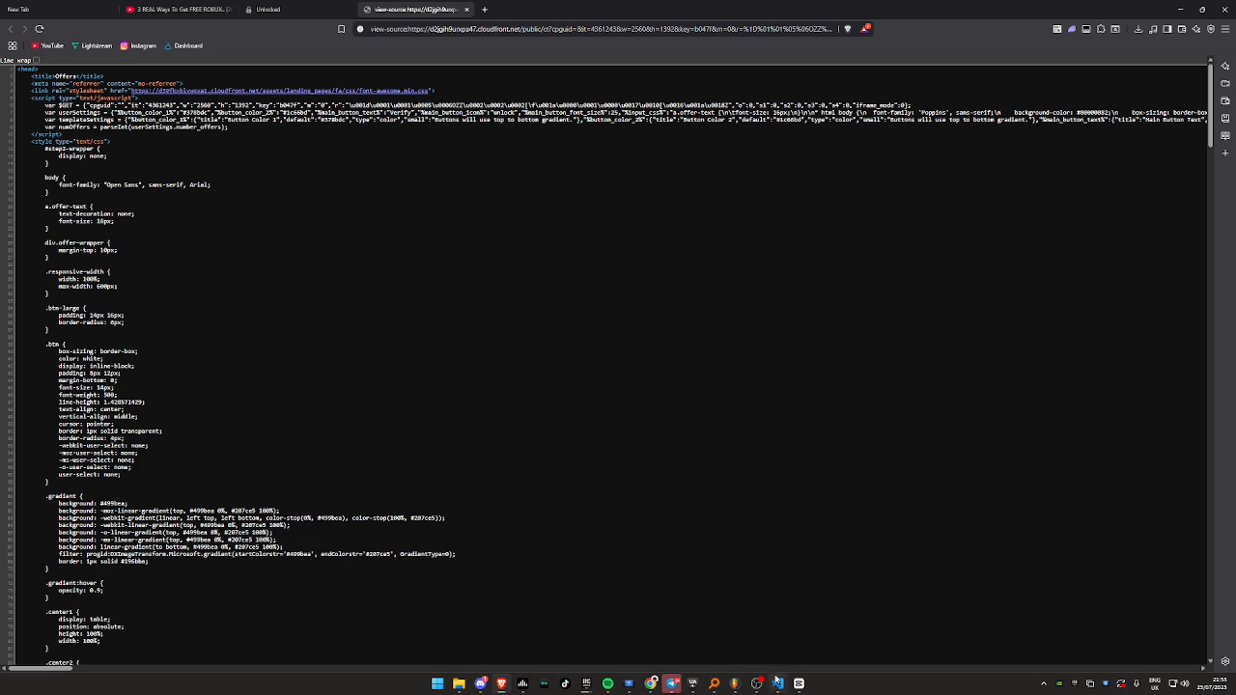
pyautogui.click(777, 684)
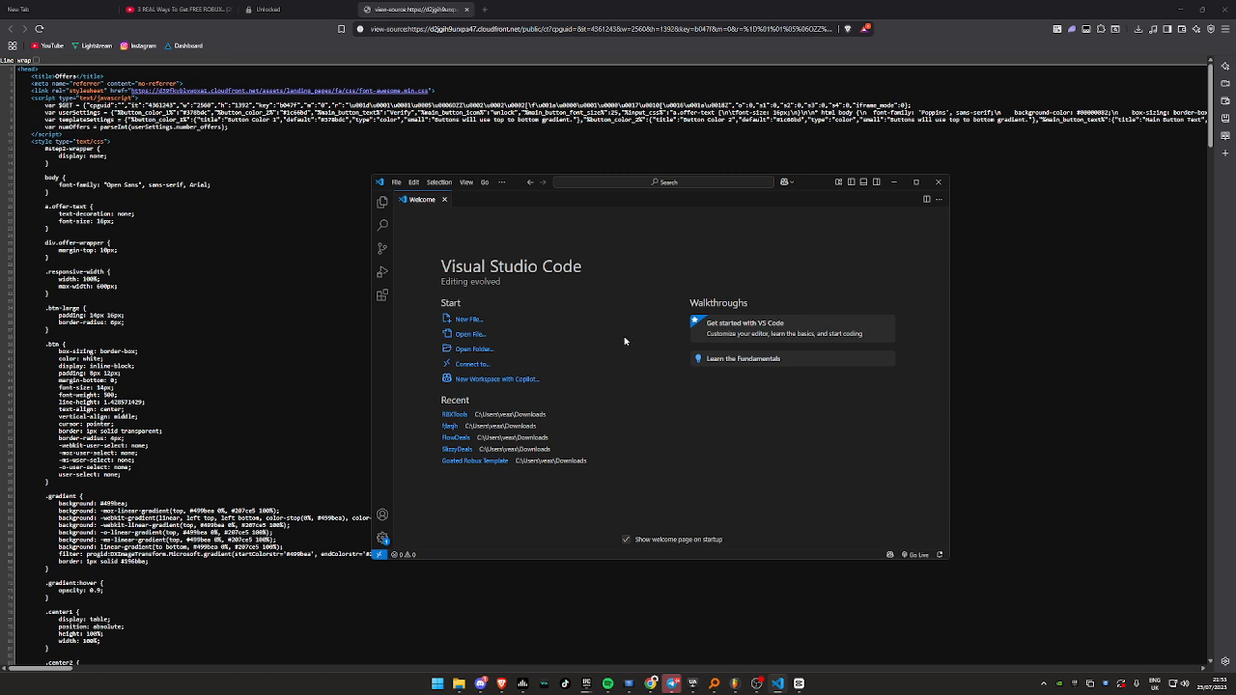
# - Create locker.html in Downloads holding the offers page source and scroll through its code
pyautogui.click(468, 319)
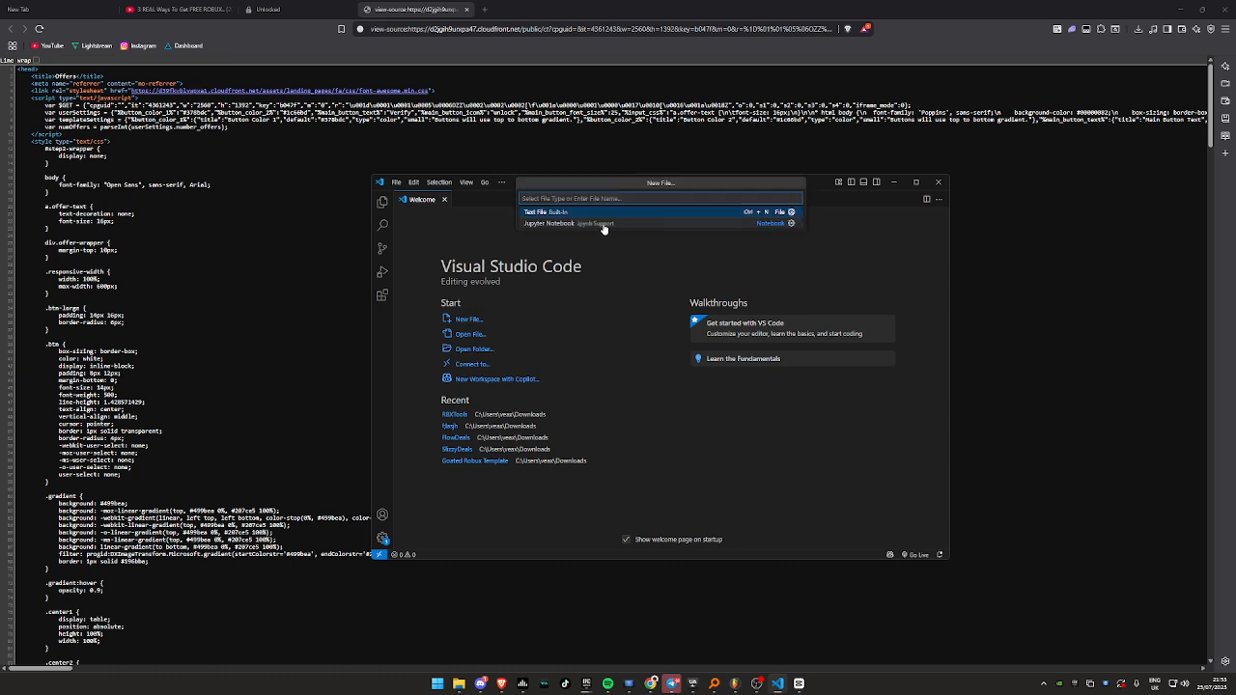
pyautogui.moveTo(678, 181)
pyautogui.write('locker.html')
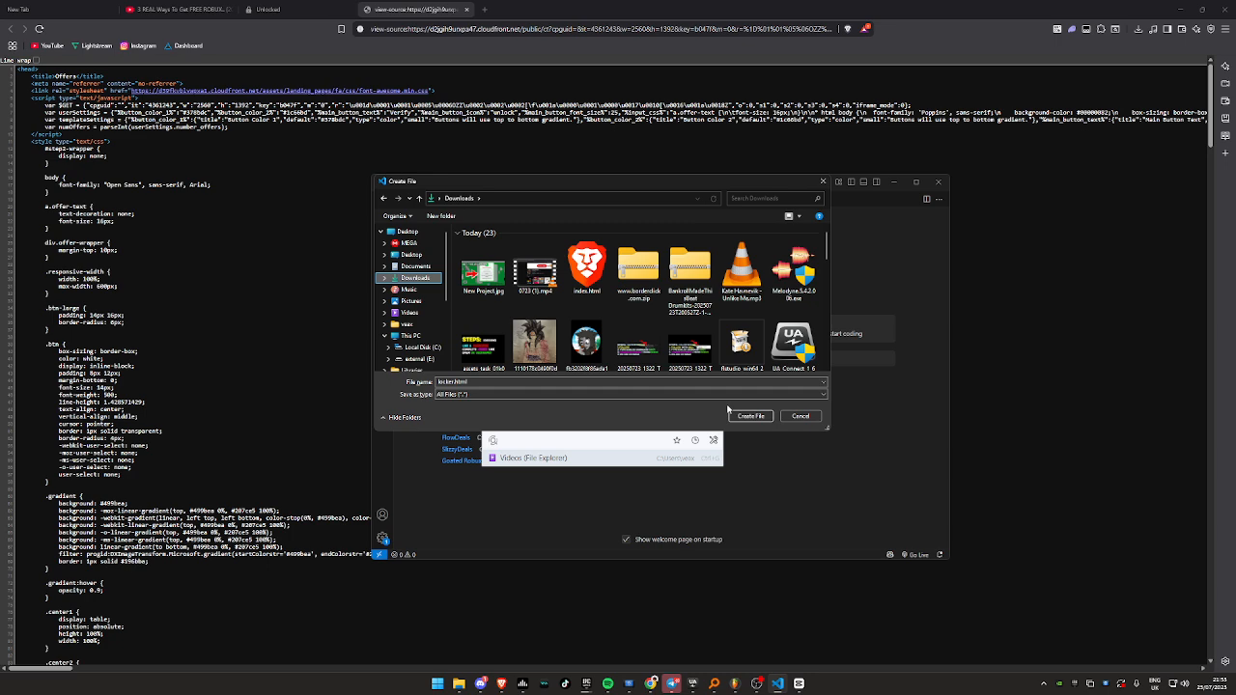
pyautogui.click(750, 416)
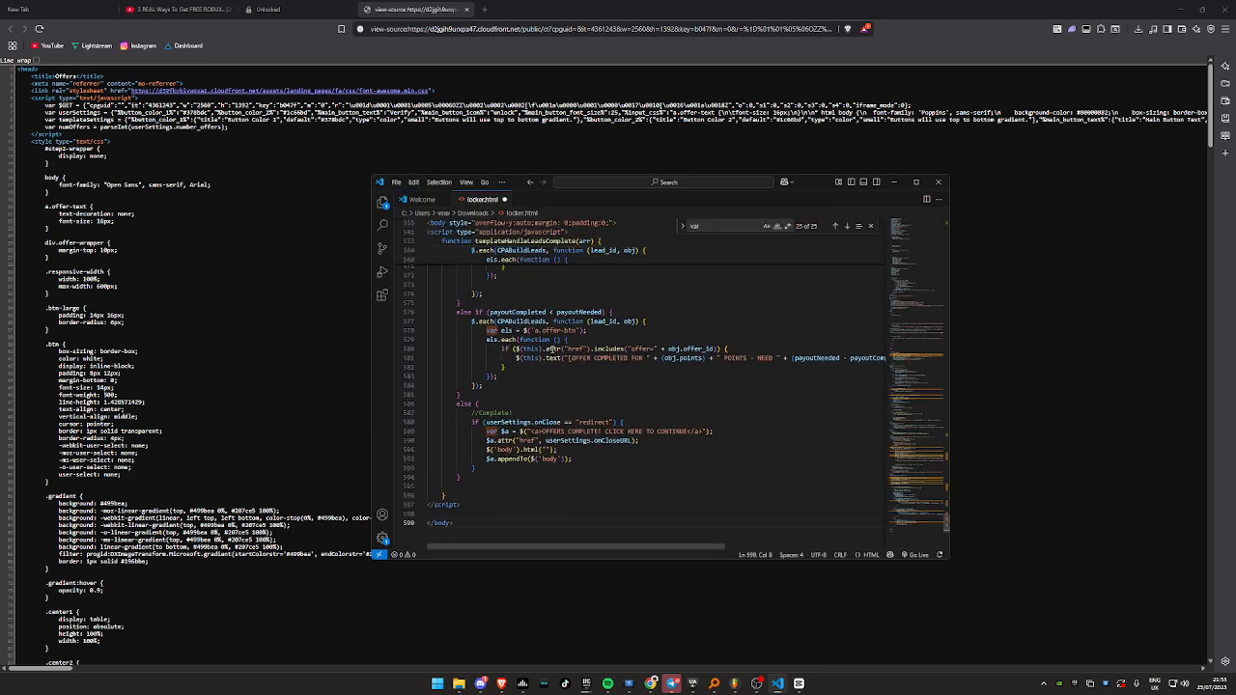
pyautogui.scroll(-3)
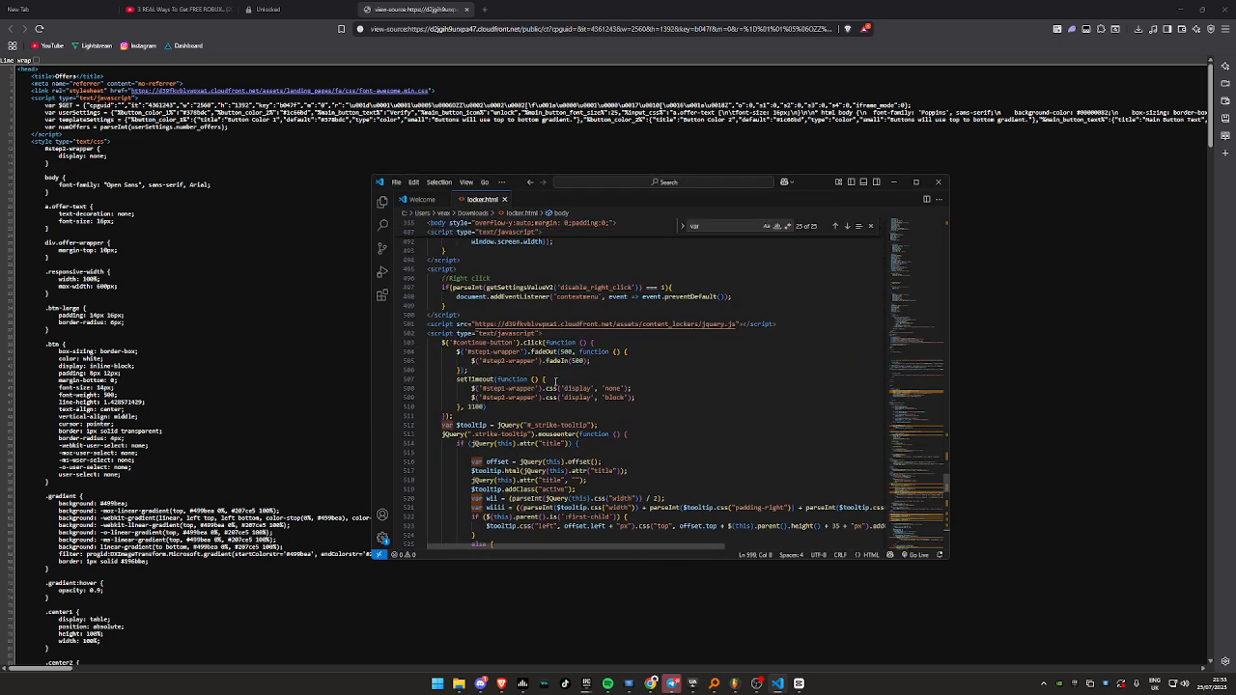
pyautogui.scroll(3)
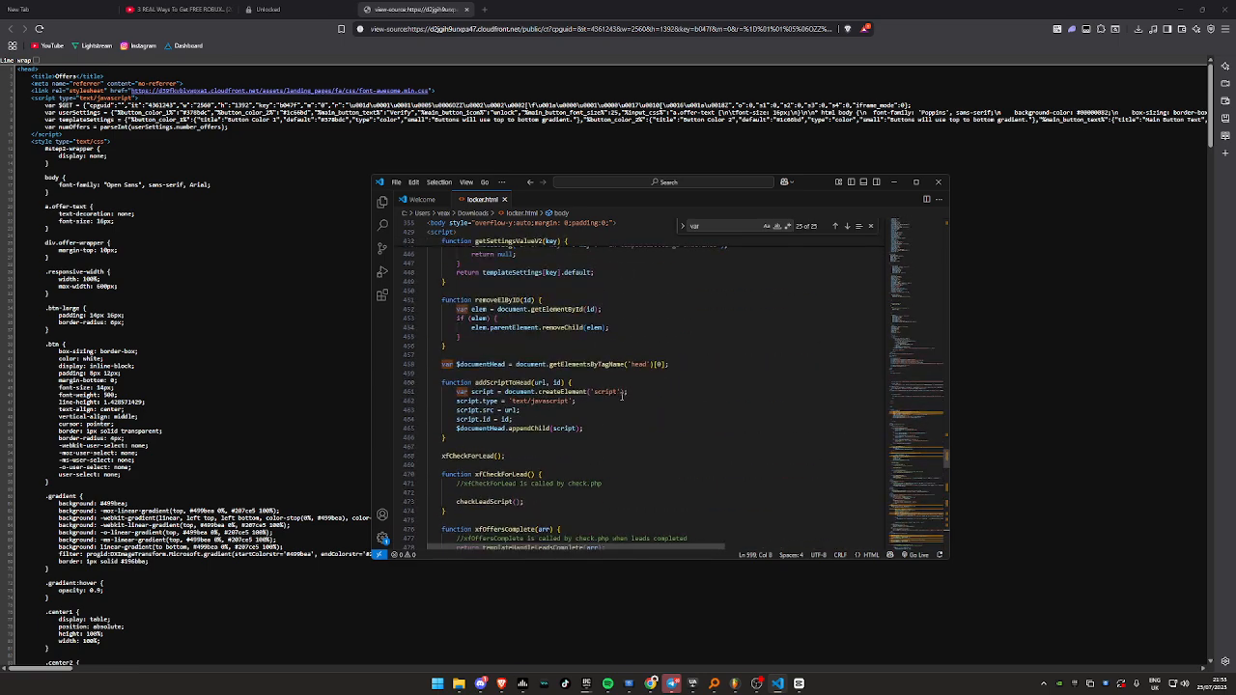
pyautogui.scroll(3)
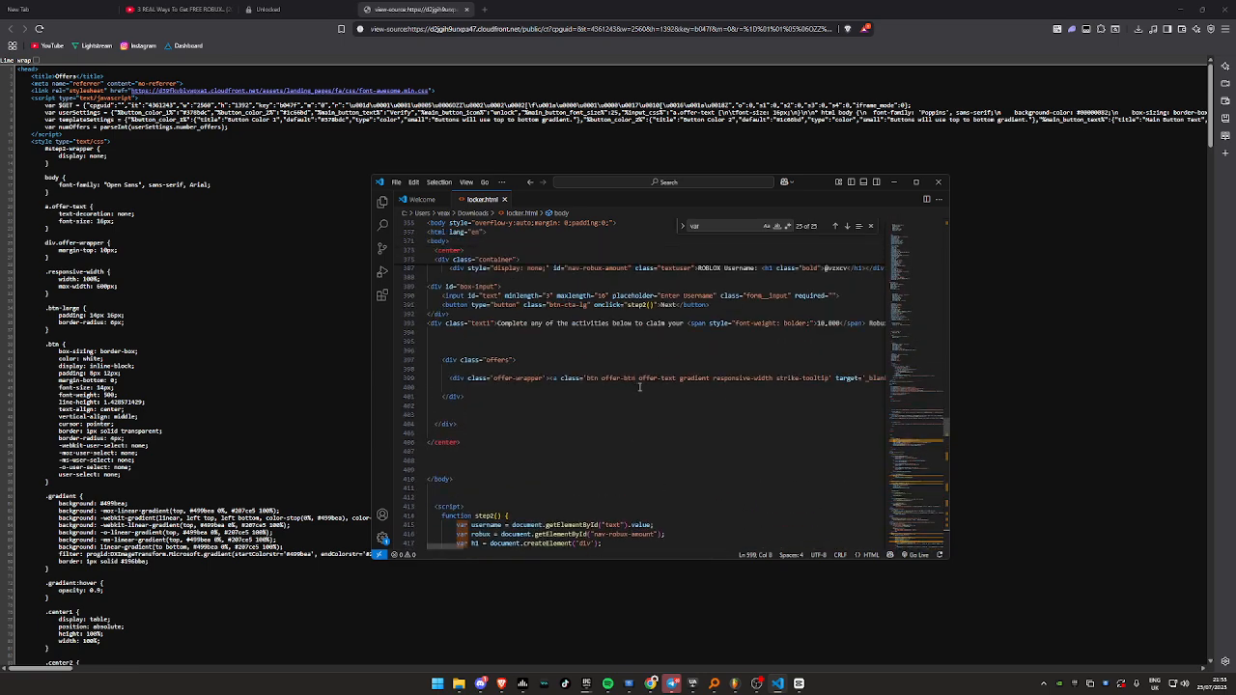
pyautogui.scroll(3)
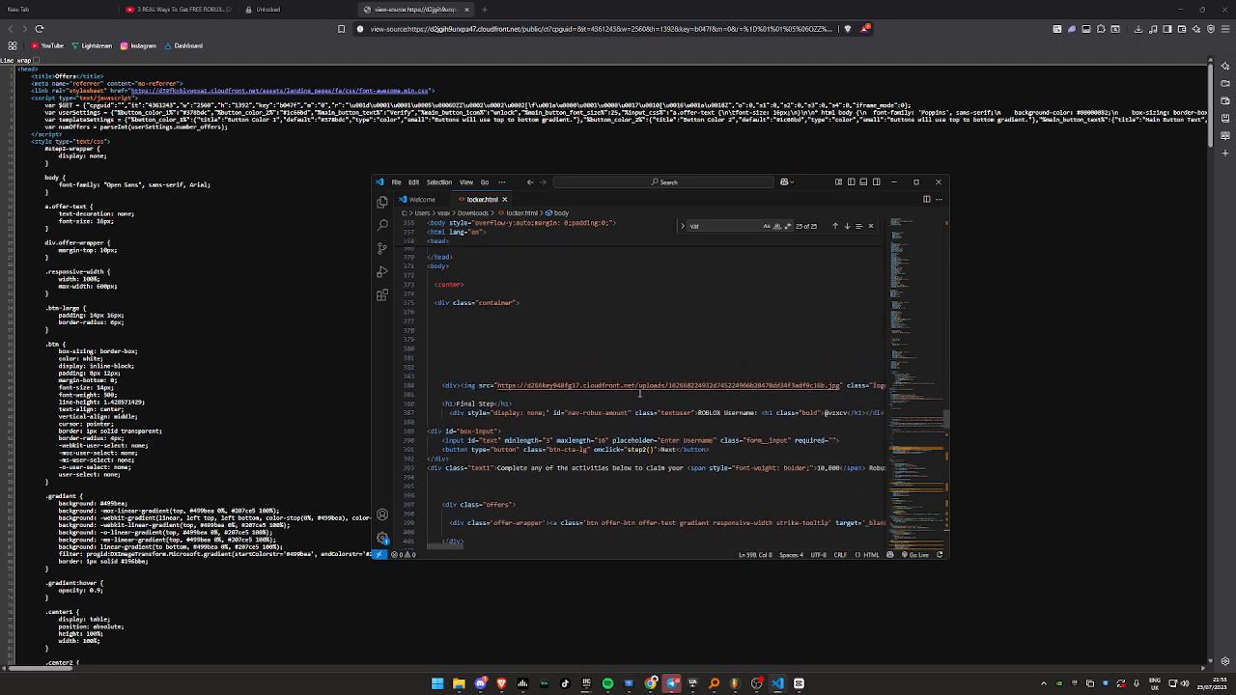
pyautogui.moveTo(722, 487)
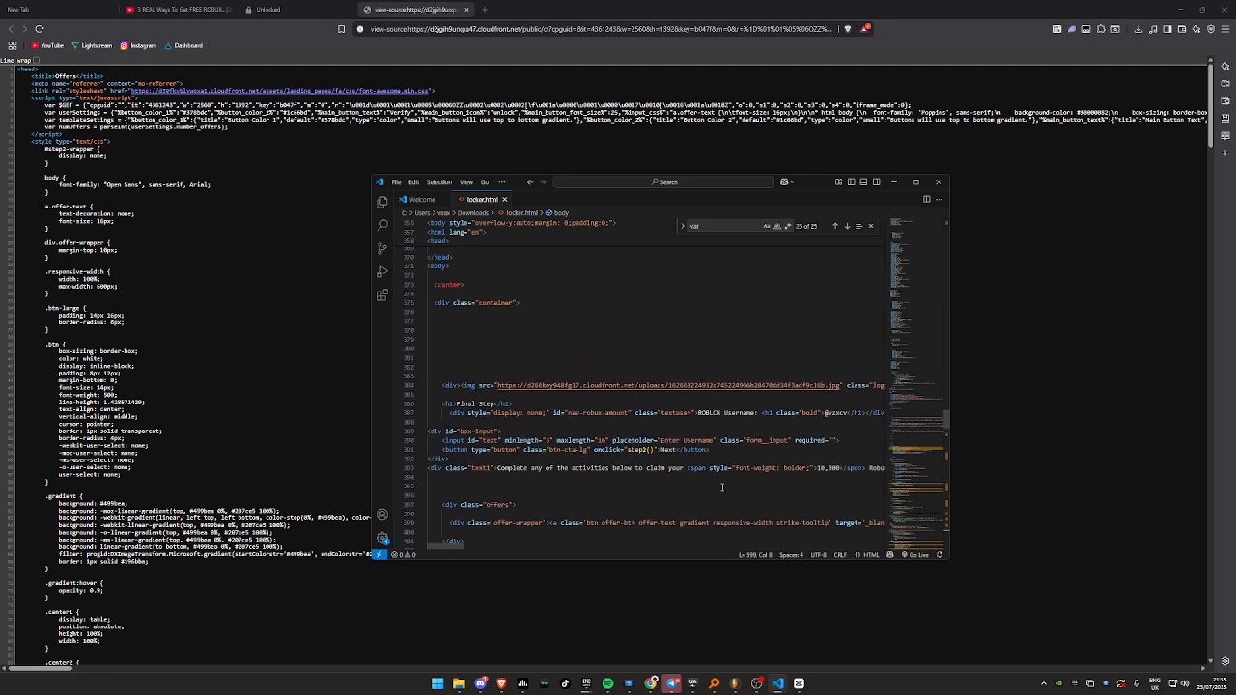
pyautogui.scroll(3)
pyautogui.write('offer-wrappe')
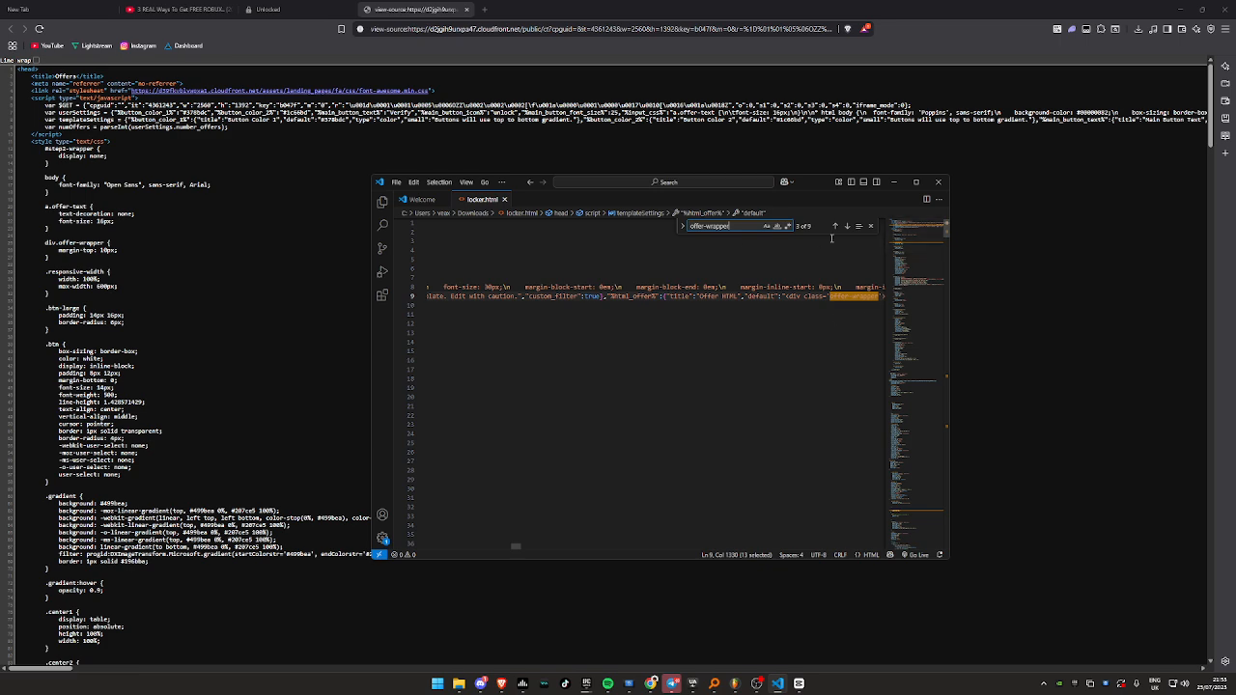
# - Put %offers% in place of the <a> offer button in offer-wrapper, save, and preview in Brave
pyautogui.click(846, 226)
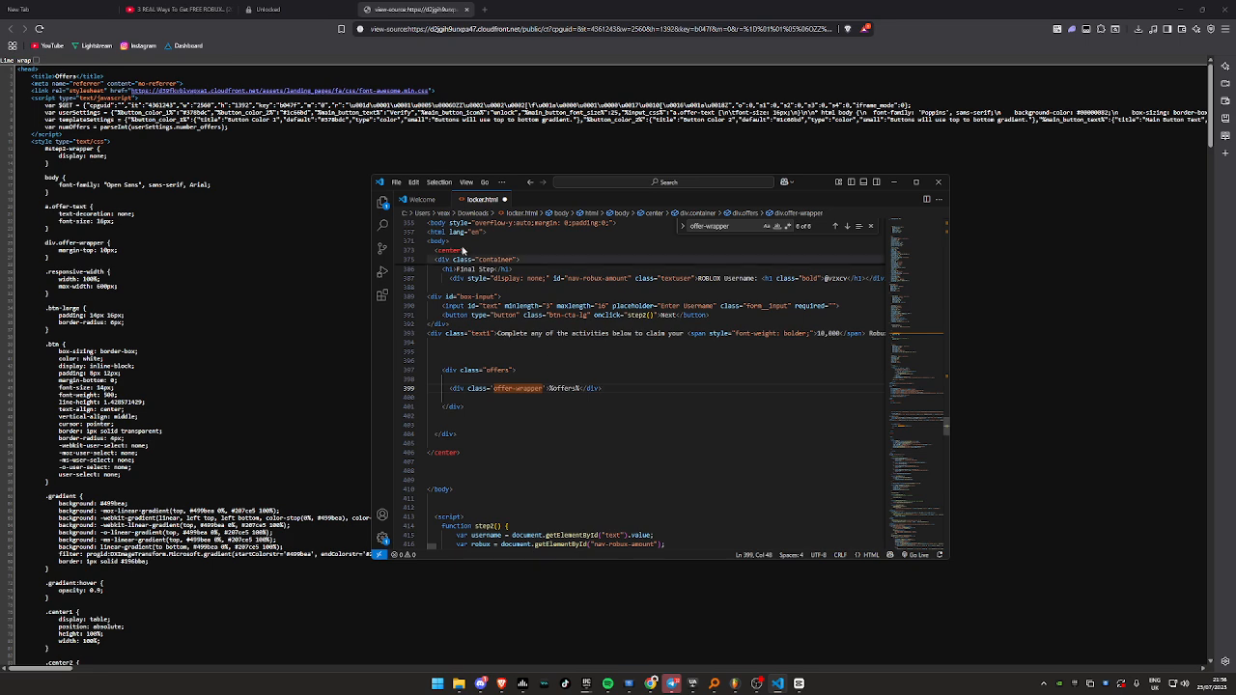
pyautogui.click(396, 181)
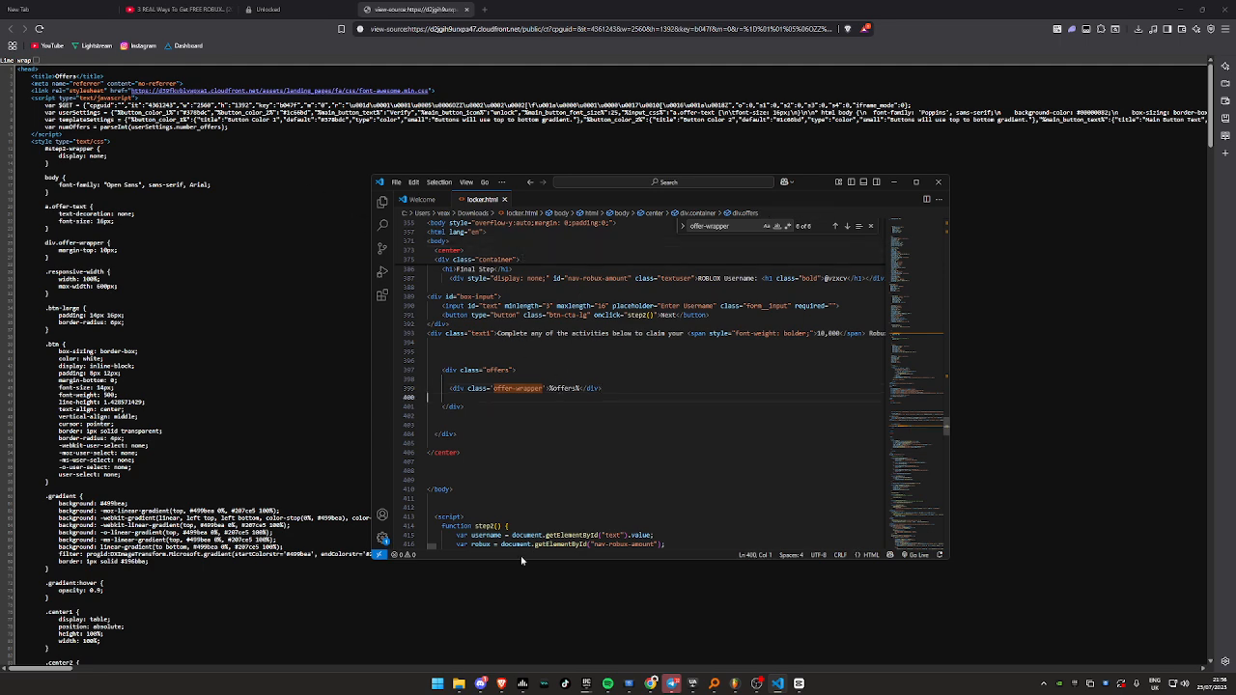
pyautogui.click(458, 683)
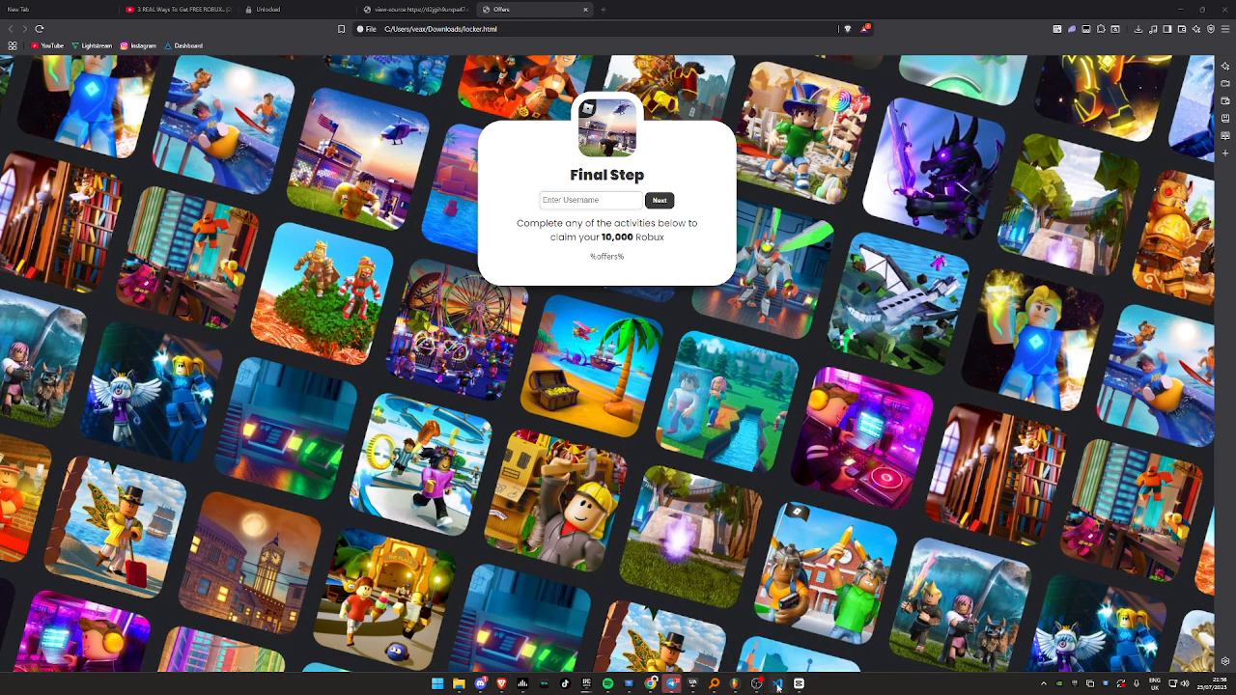
# - Copy the edited code from VS Code, check the locker.html preview, and open the AdBlueMedia dashboard
pyautogui.click(777, 683)
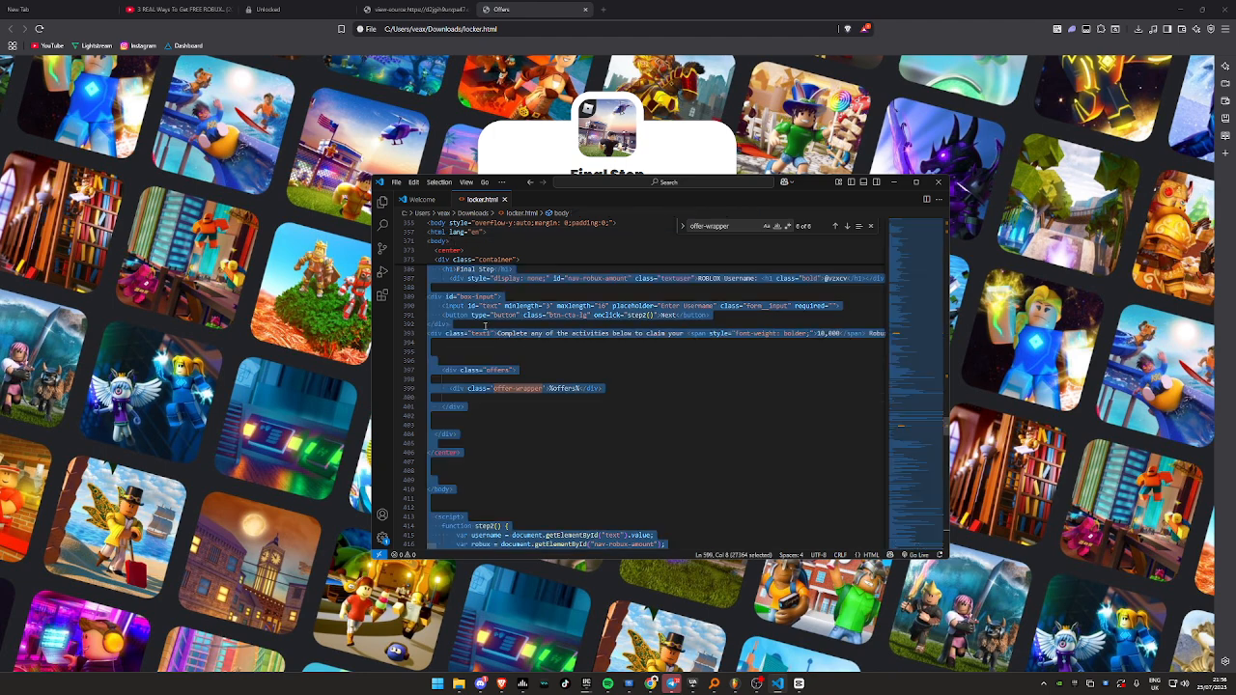
pyautogui.click(936, 183)
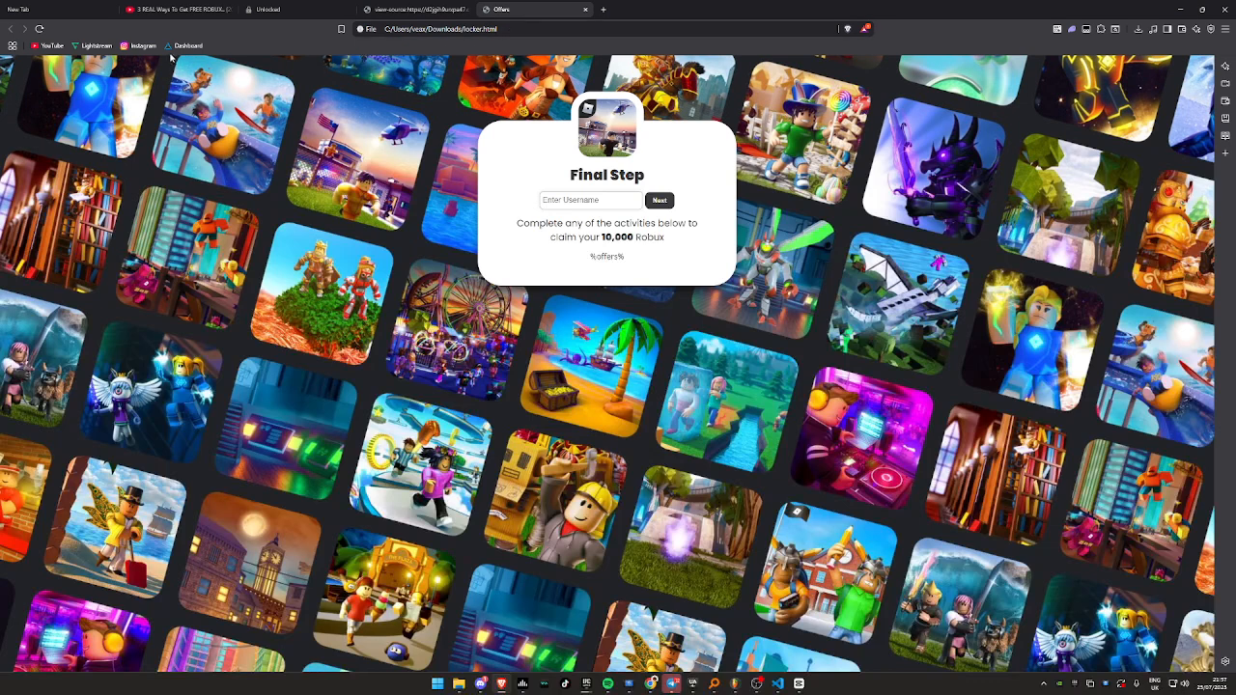
pyautogui.click(651, 10)
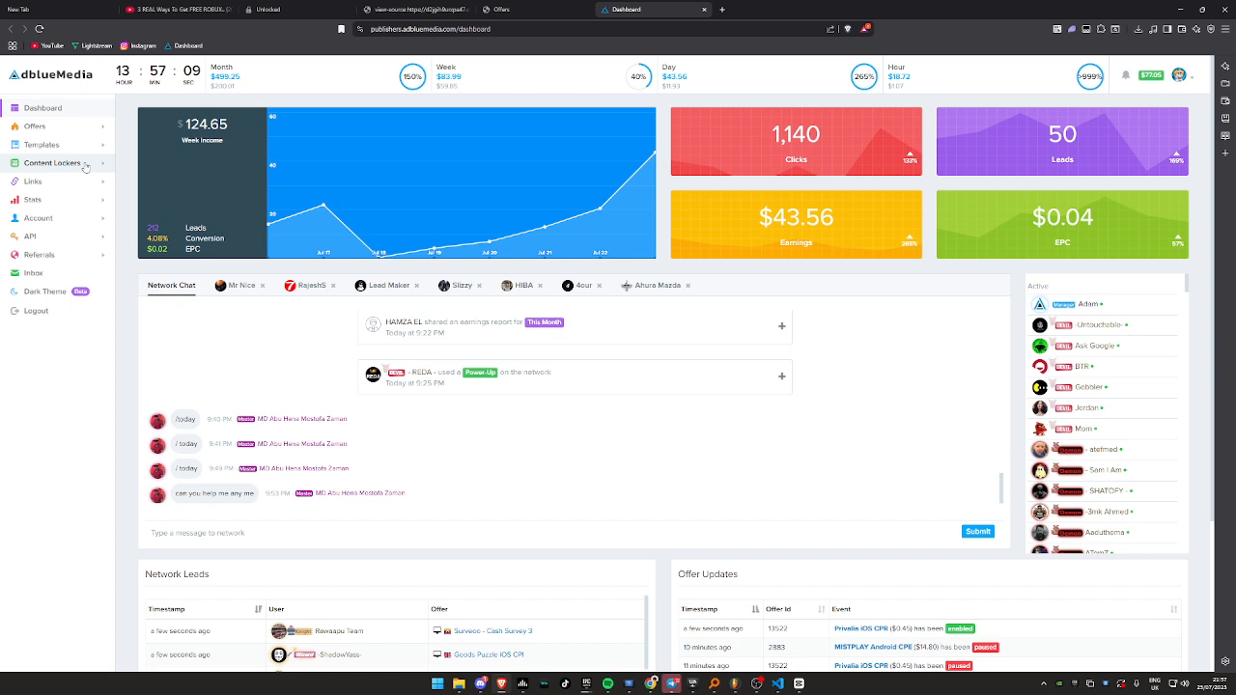
# - Under Content Lockers > Build/Modify Locker, base a modification on 'iFrame - Custom Button Locker'
pyautogui.click(38, 163)
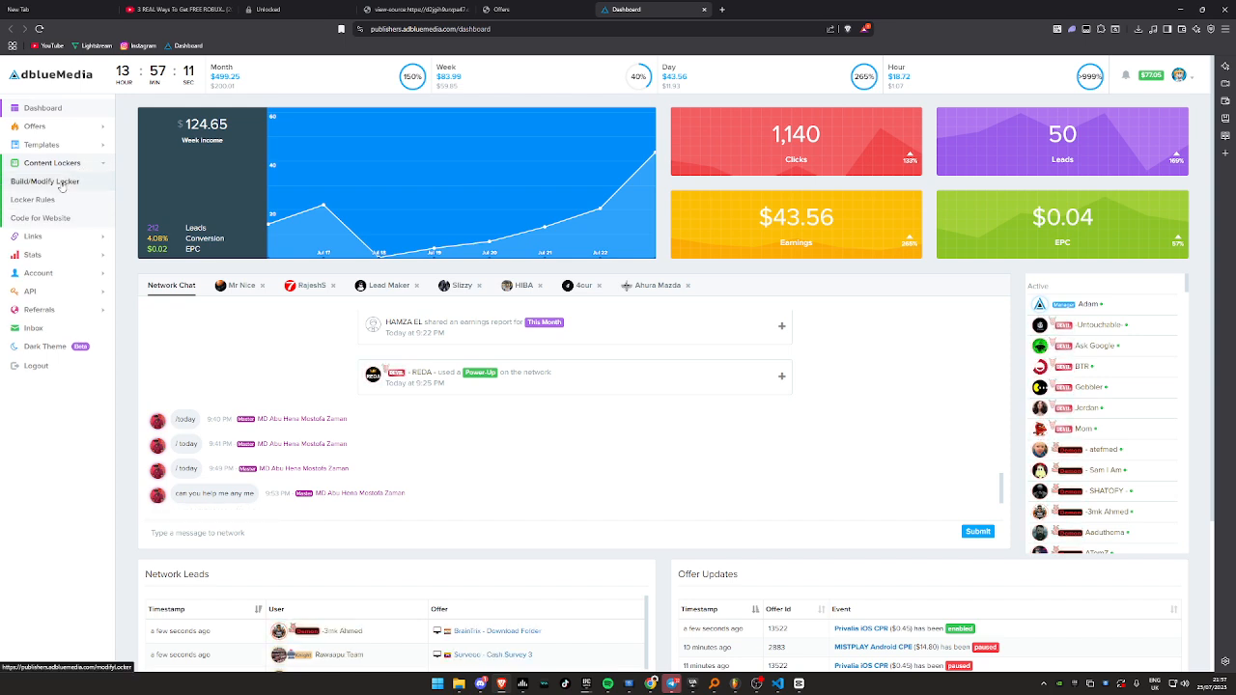
pyautogui.click(44, 182)
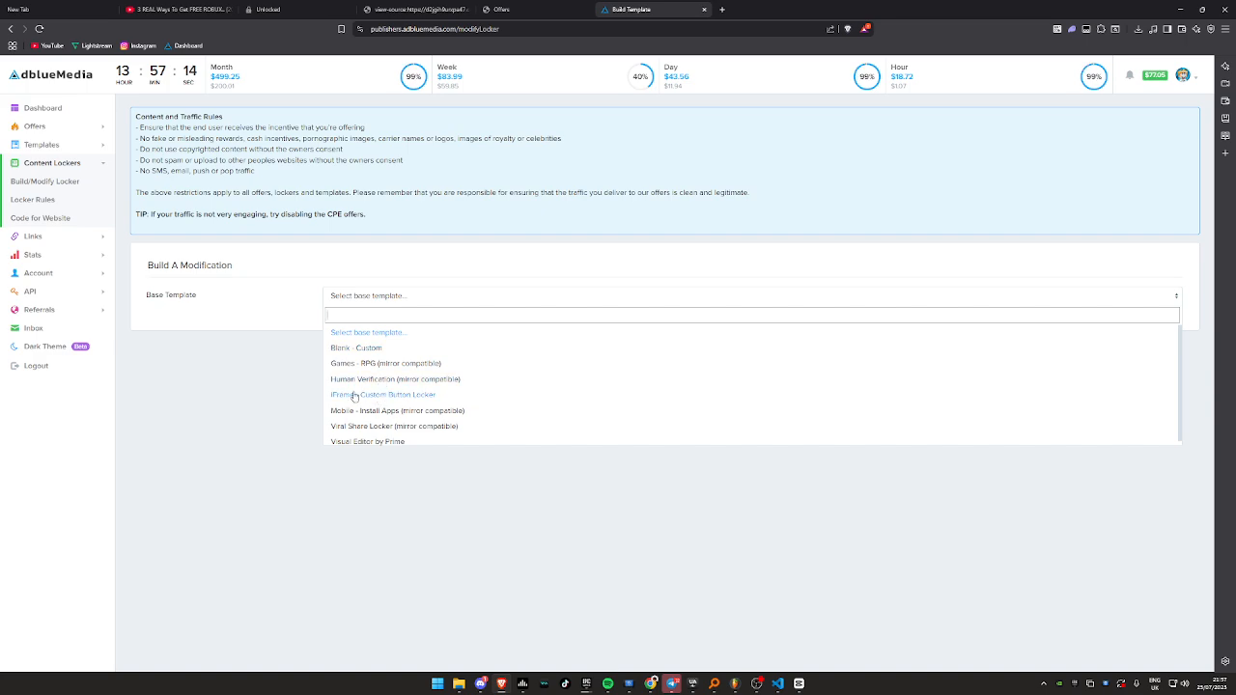
pyautogui.click(382, 394)
pyautogui.write('Dewy Robux Locker')
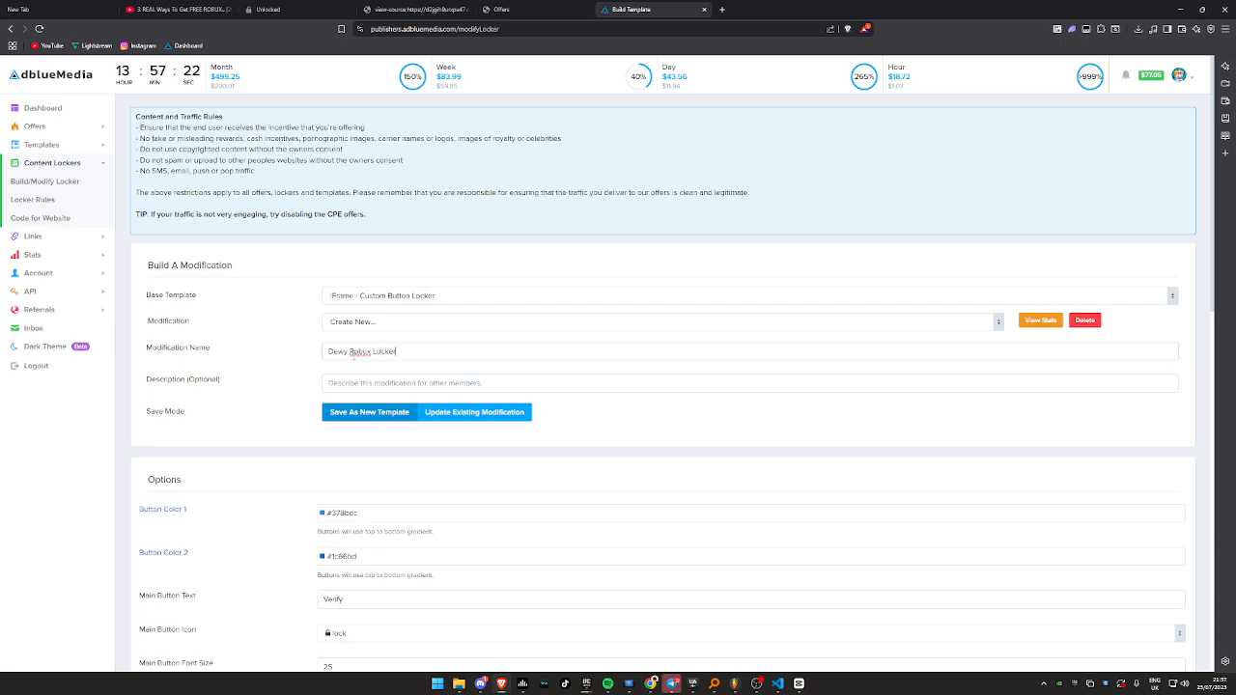
# - Paste the edited locker.html code into HTML Template and Save & Preview the locker
pyautogui.scroll(-3)
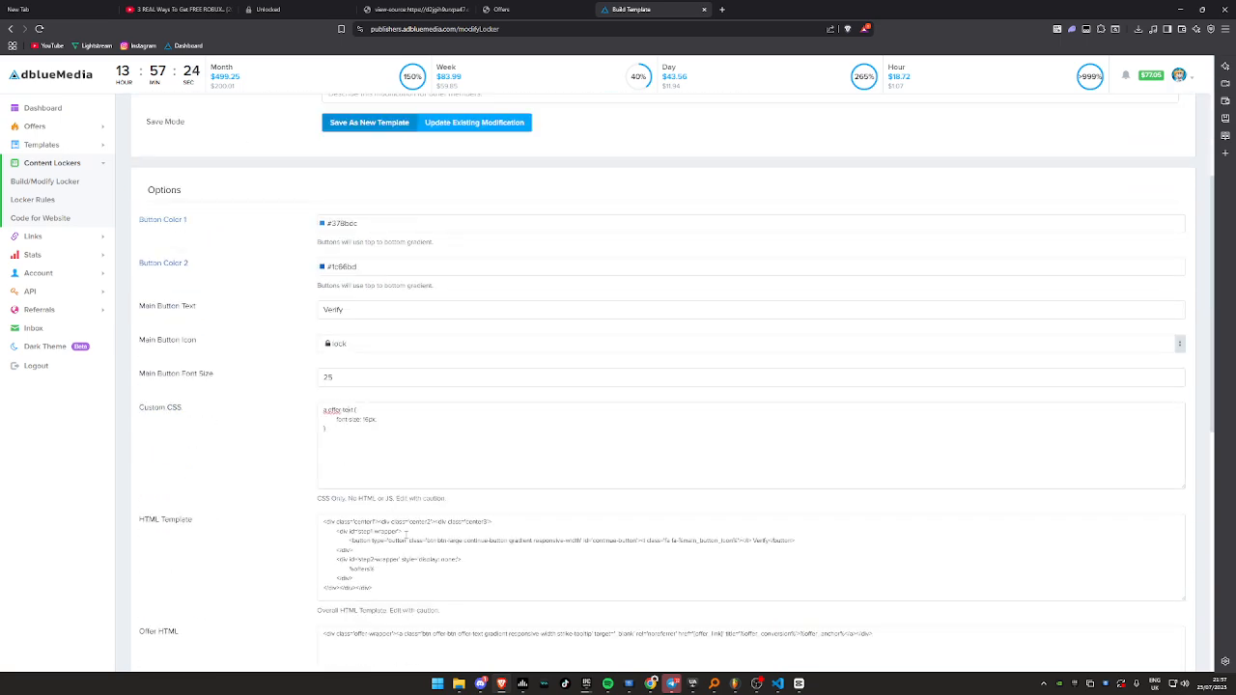
pyautogui.scroll(-3)
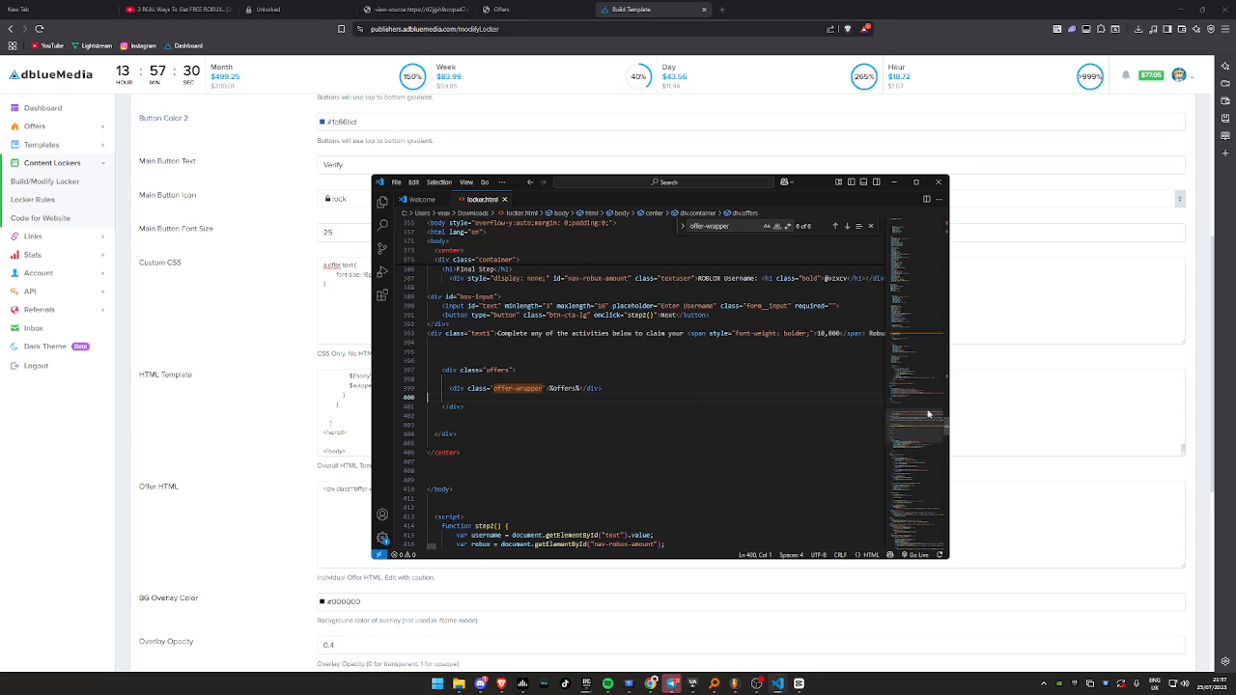
pyautogui.press('ctrl+a')
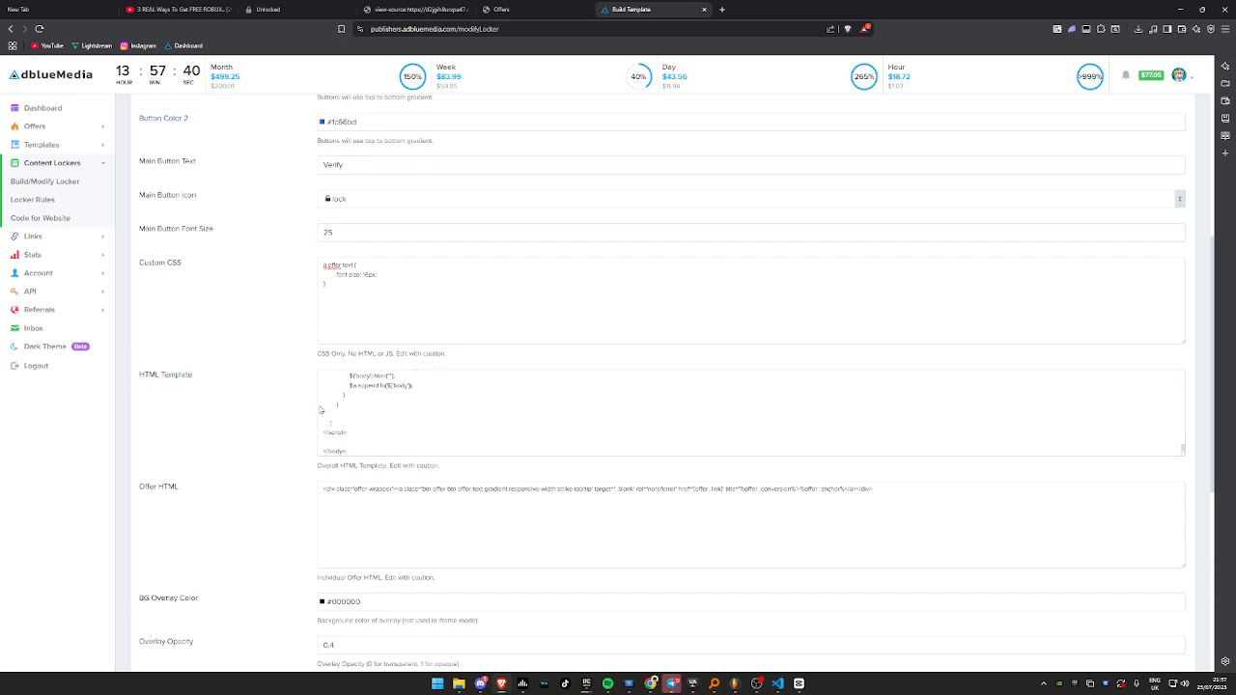
pyautogui.scroll(-3)
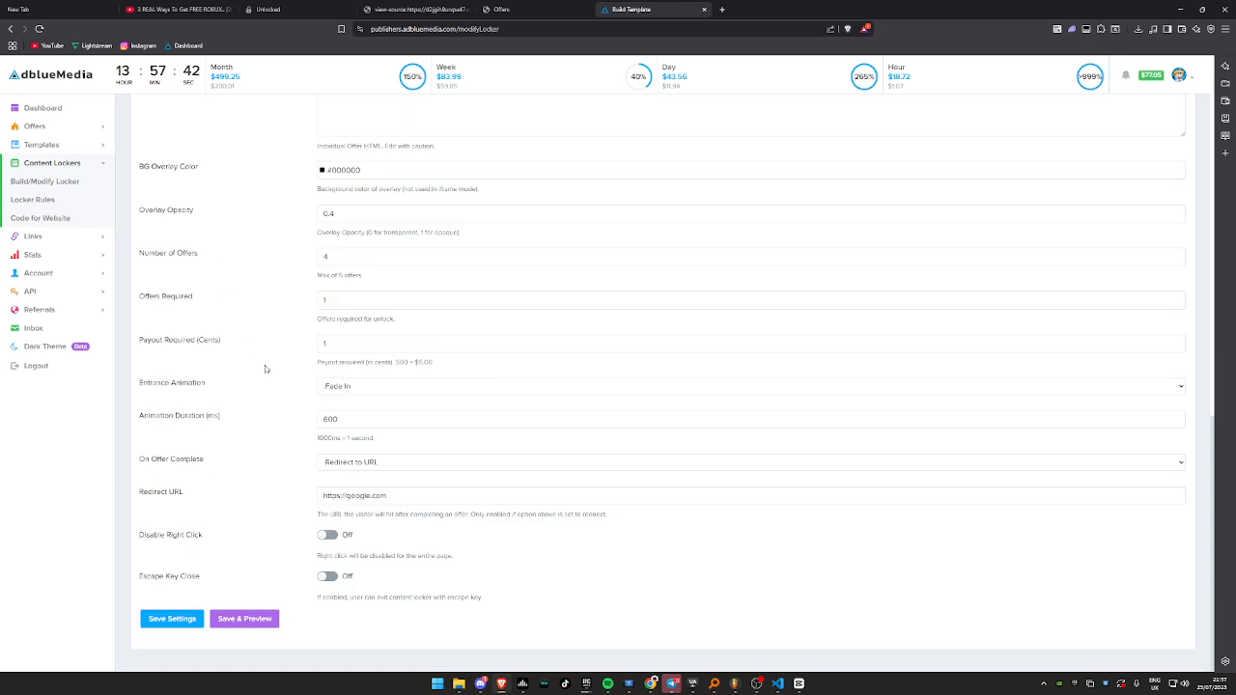
pyautogui.click(172, 618)
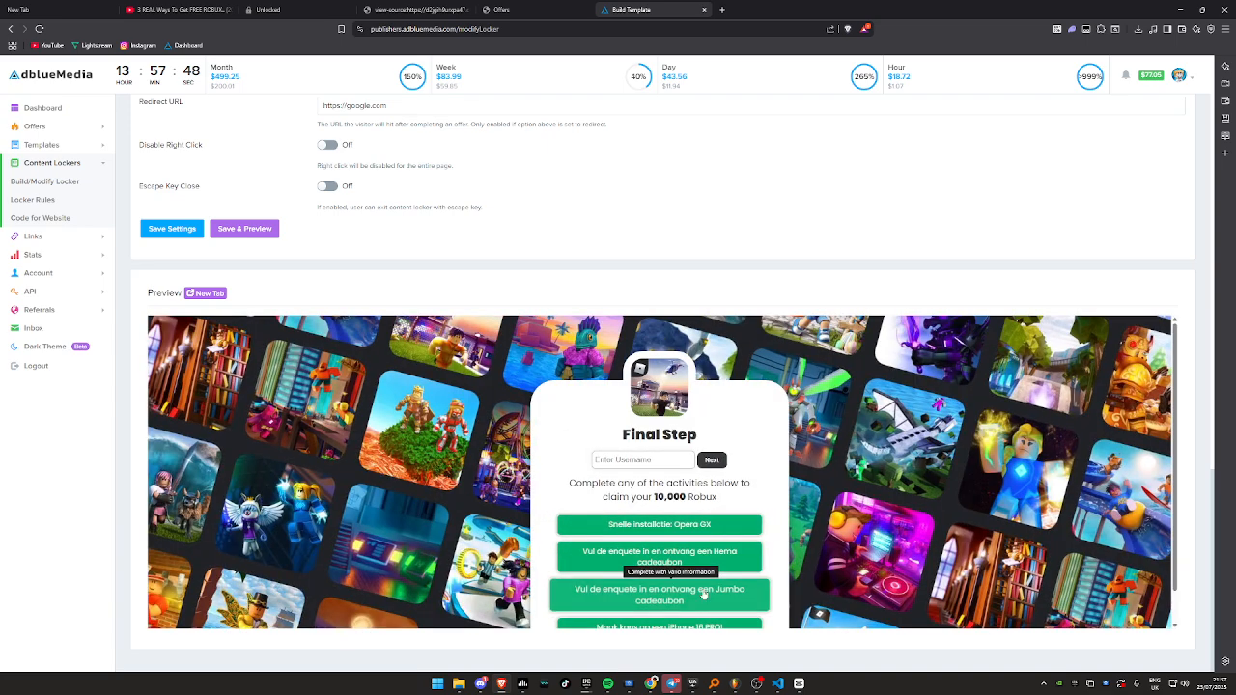
# - Open the locker preview in a separate tab, showing Final Step with four offers, then return to the builder
pyautogui.click(204, 294)
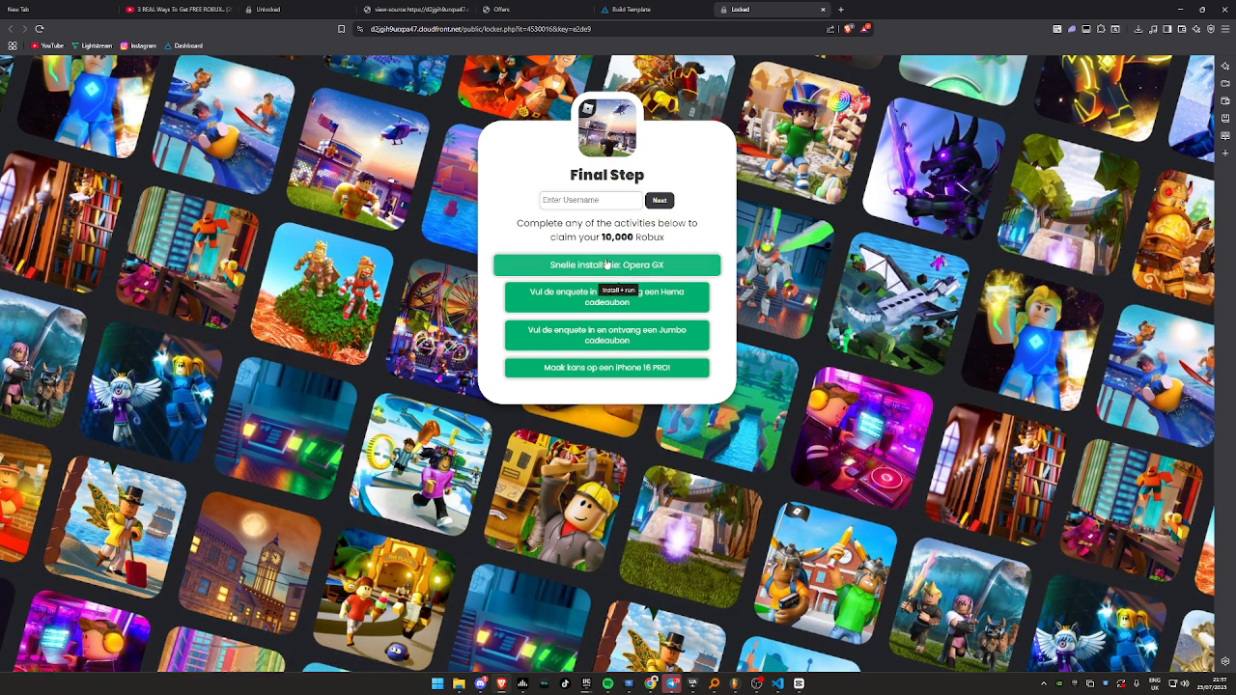
pyautogui.click(623, 9)
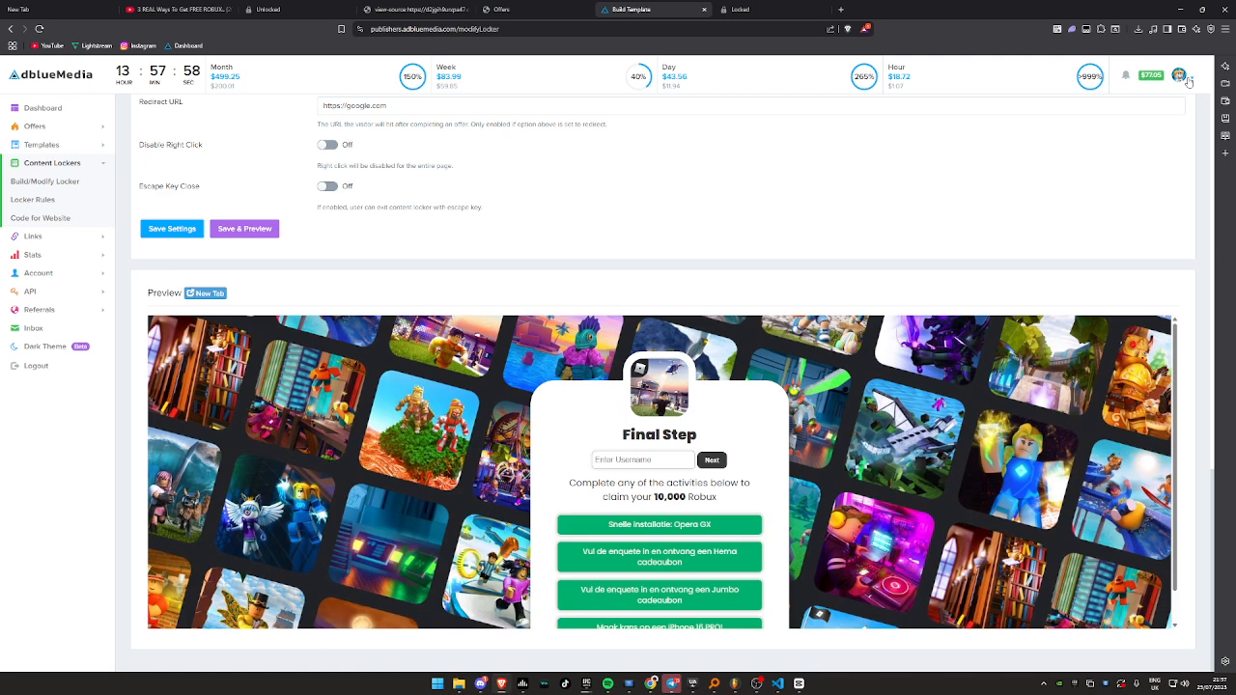
pyautogui.click(1186, 76)
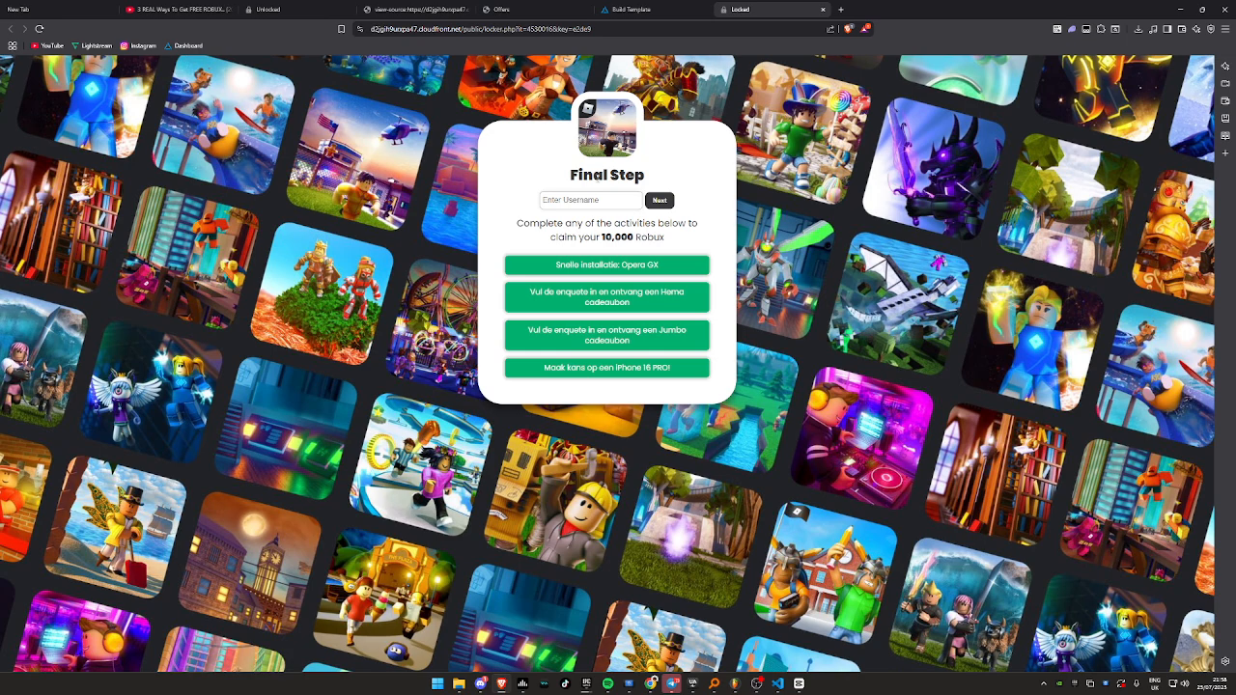
# - Submit the Roblox username and start the Opera GX offer, bypassing uBlock, then close its tab
pyautogui.click(659, 200)
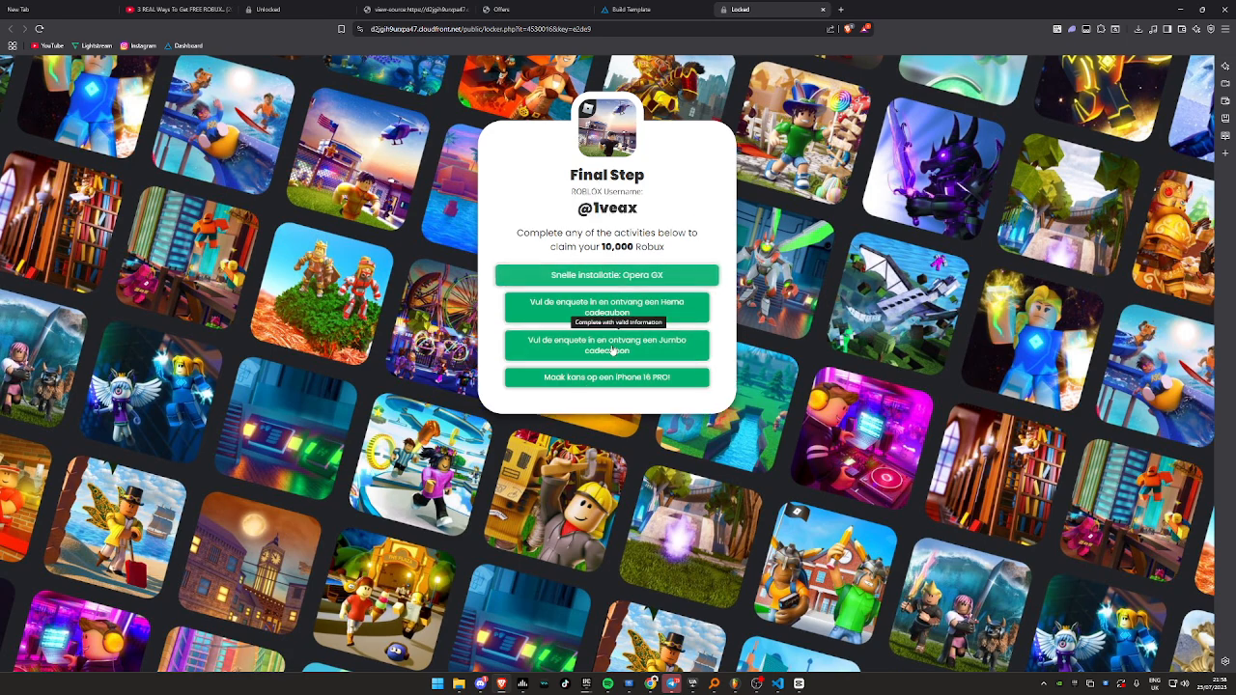
pyautogui.click(606, 344)
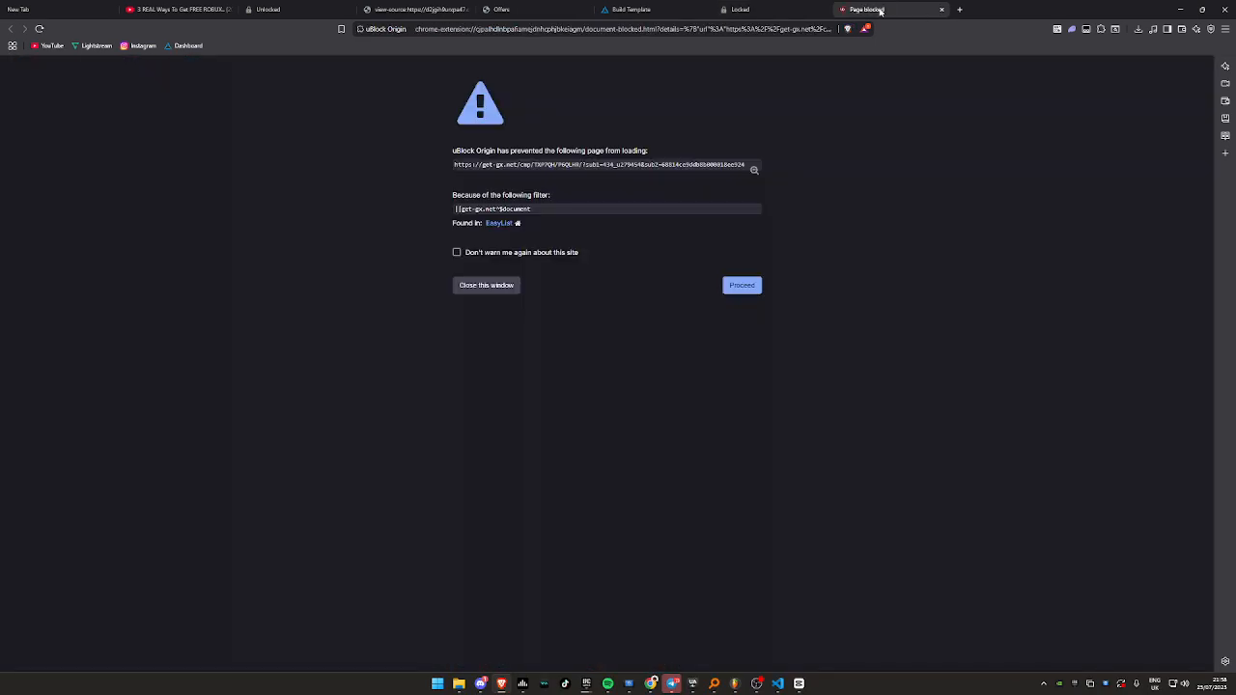
pyautogui.click(742, 284)
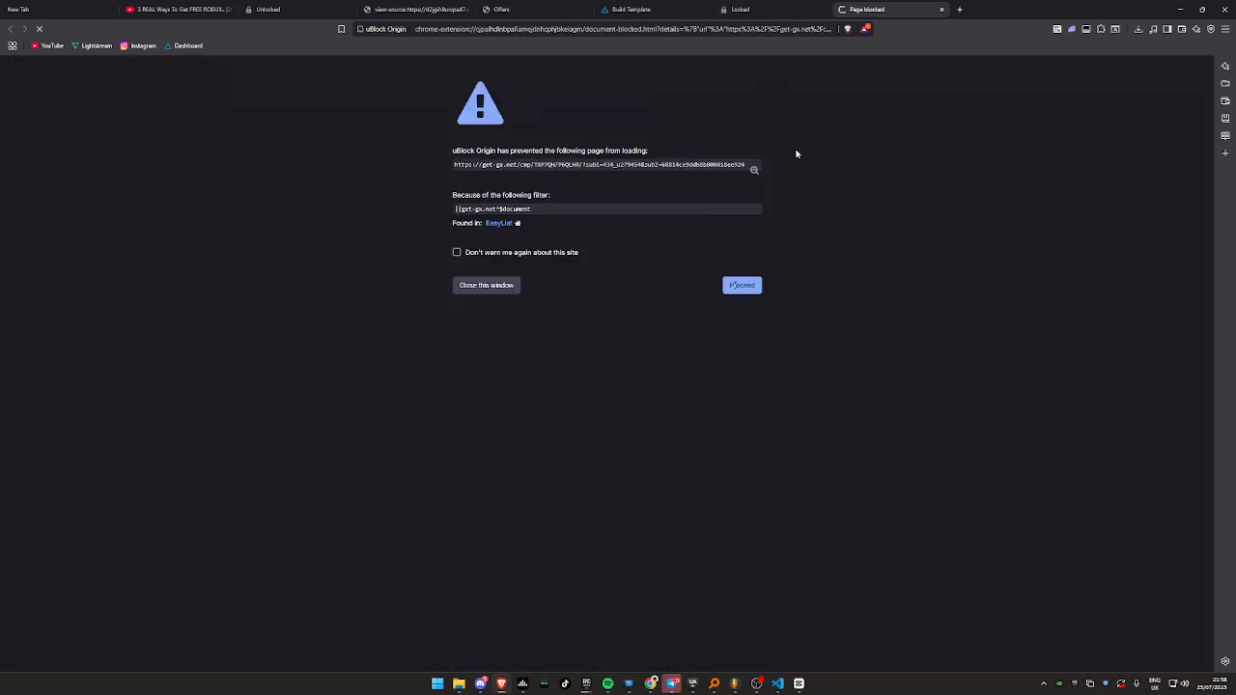
pyautogui.click(742, 285)
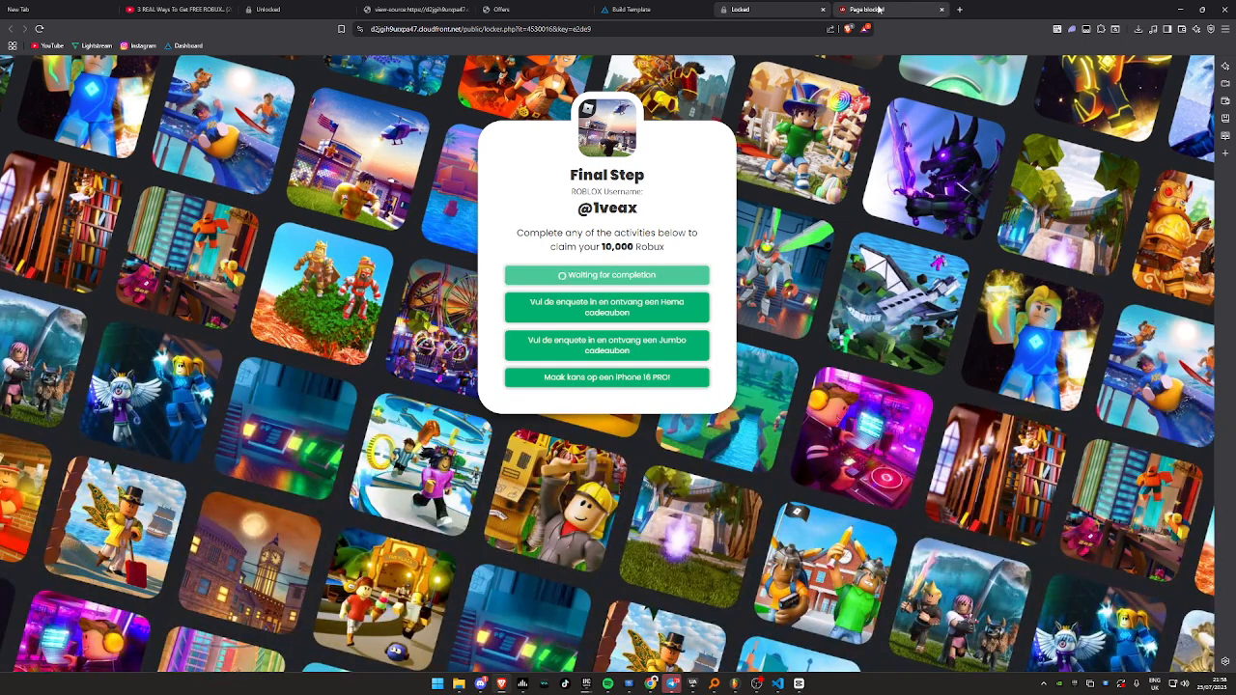
pyautogui.click(941, 9)
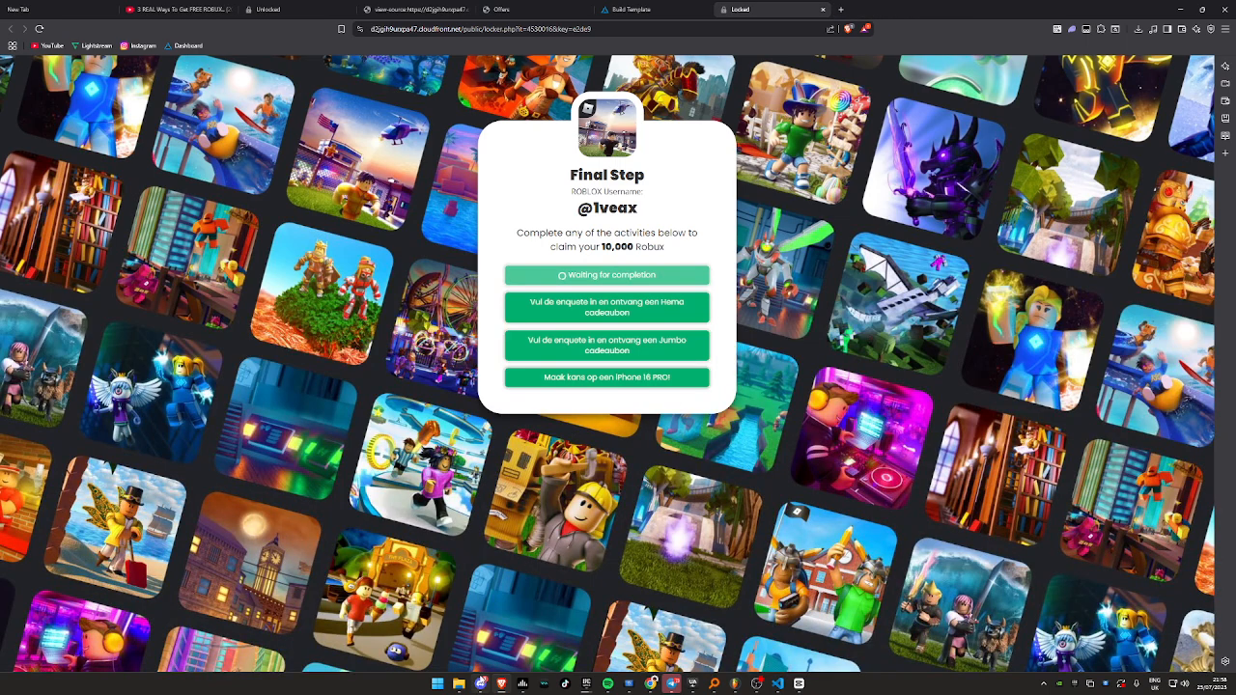